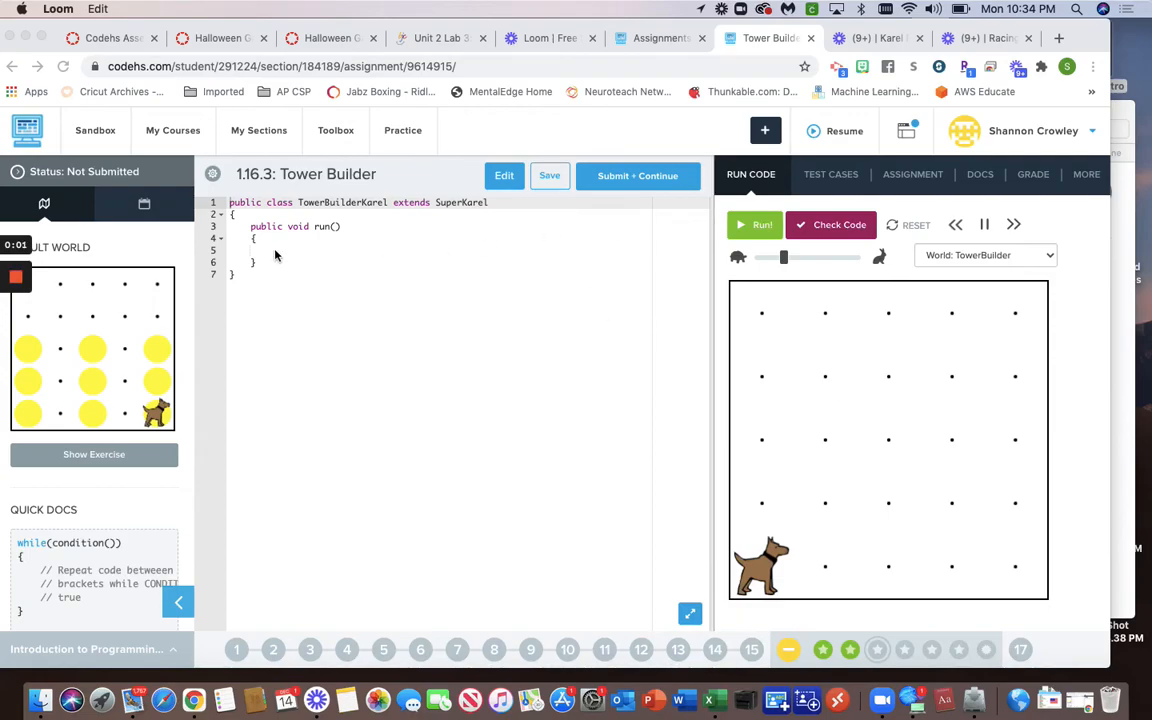
pyautogui.moveTo(365, 275)
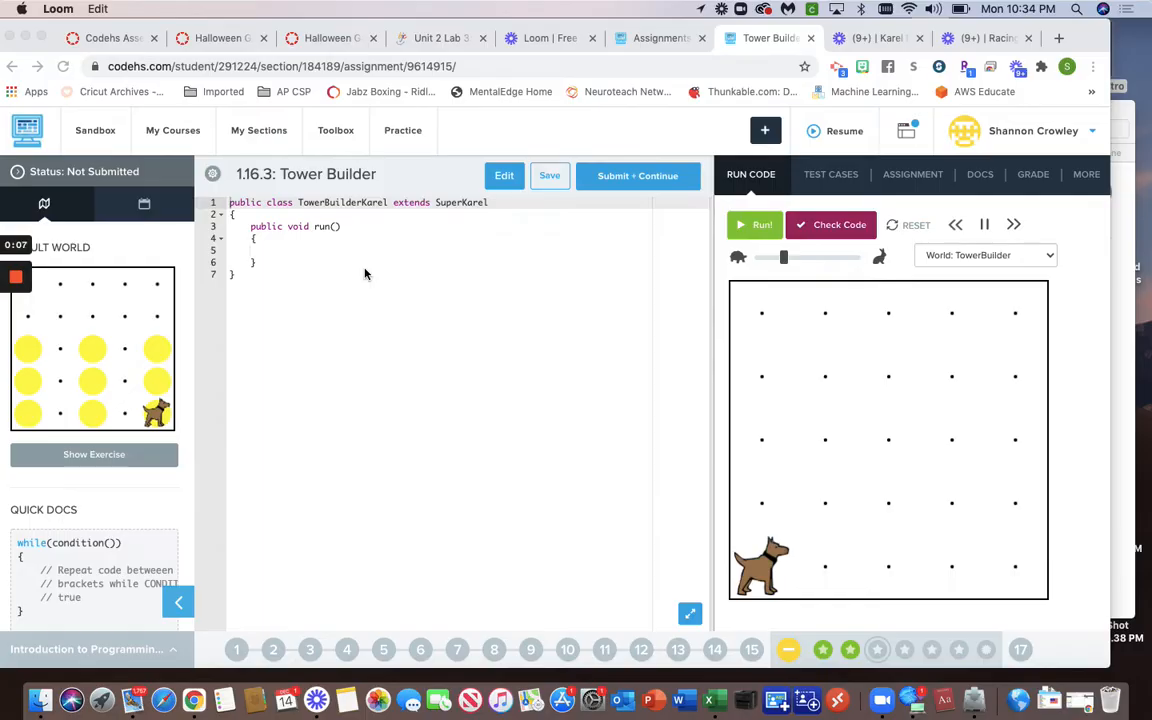
pyautogui.moveTo(1018, 258)
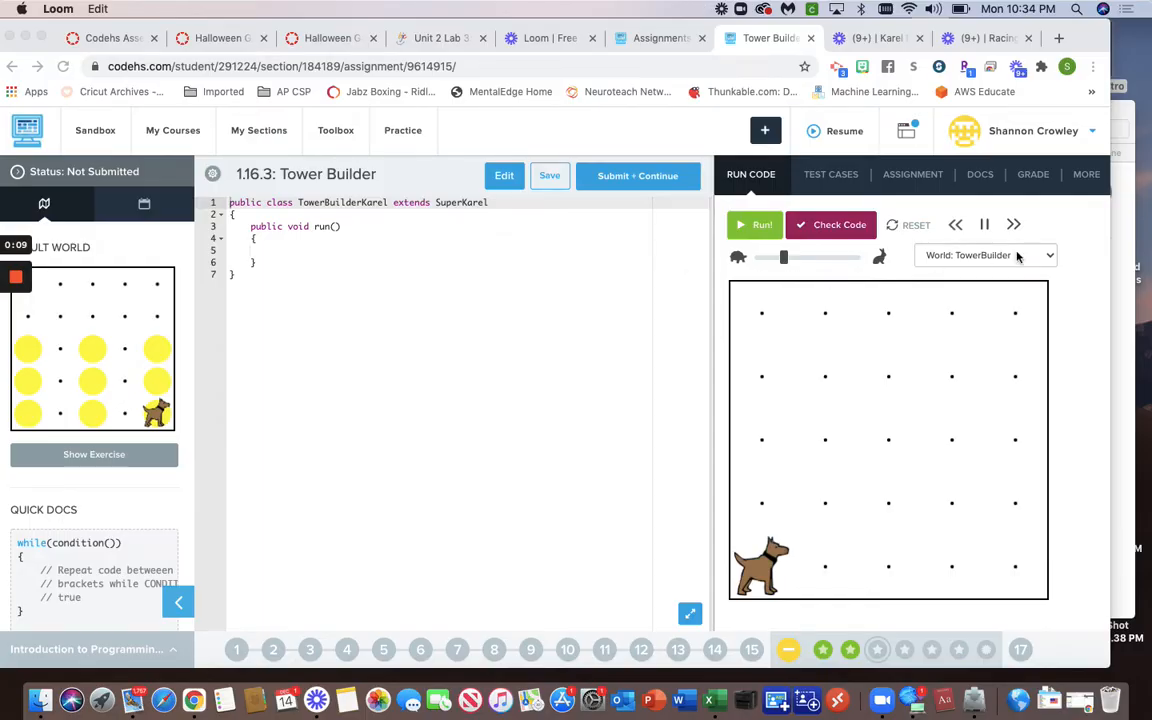
# - Add a blank line after the run method's closing brace in TowerBuilderKarel
pyautogui.click(985, 254)
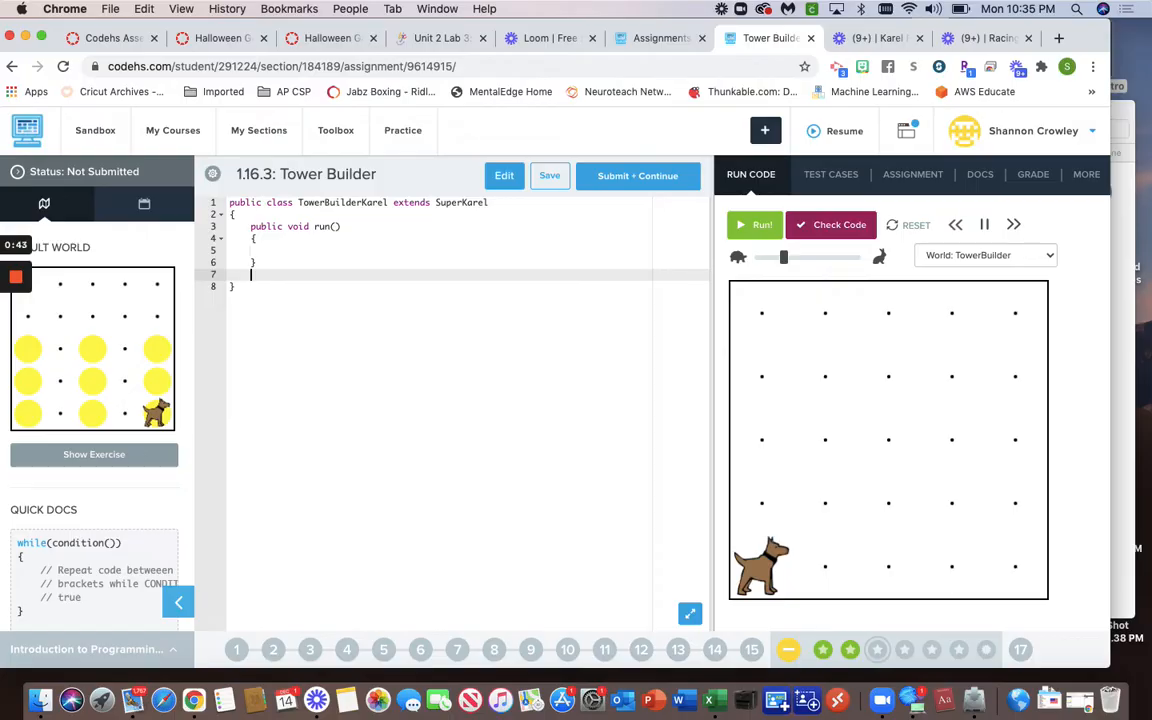
# - Start private void tower(): turn left, put a ball, and move up
pyautogui.write('private')
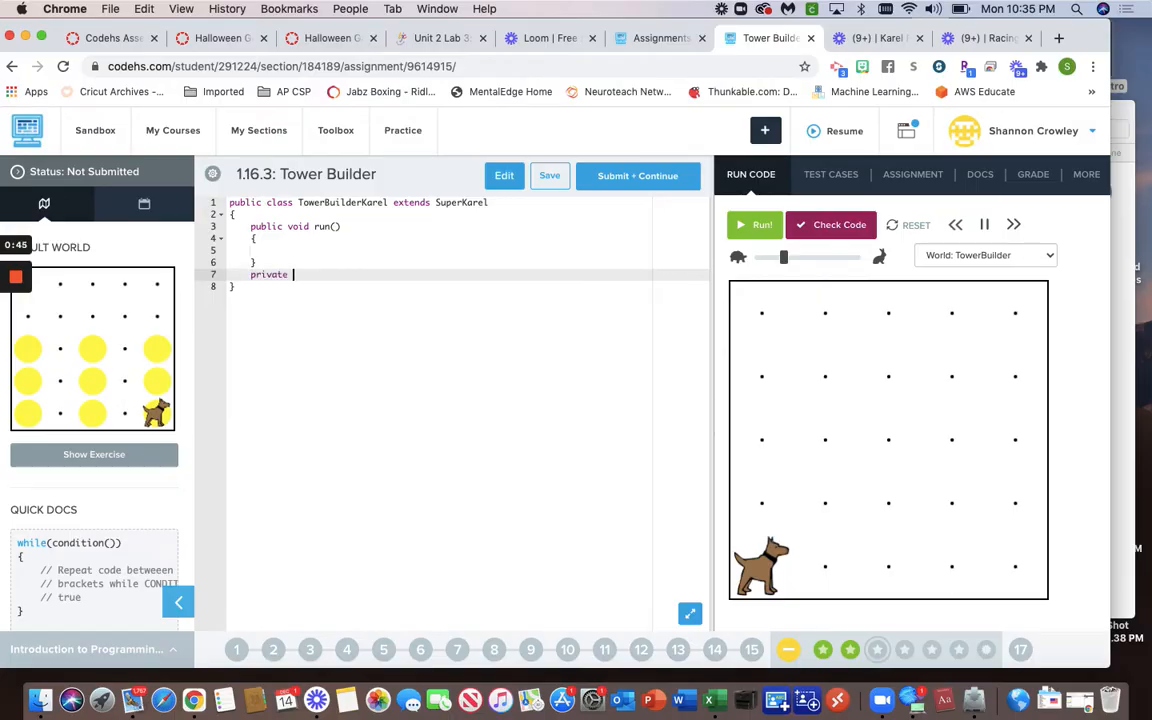
pyautogui.write('void')
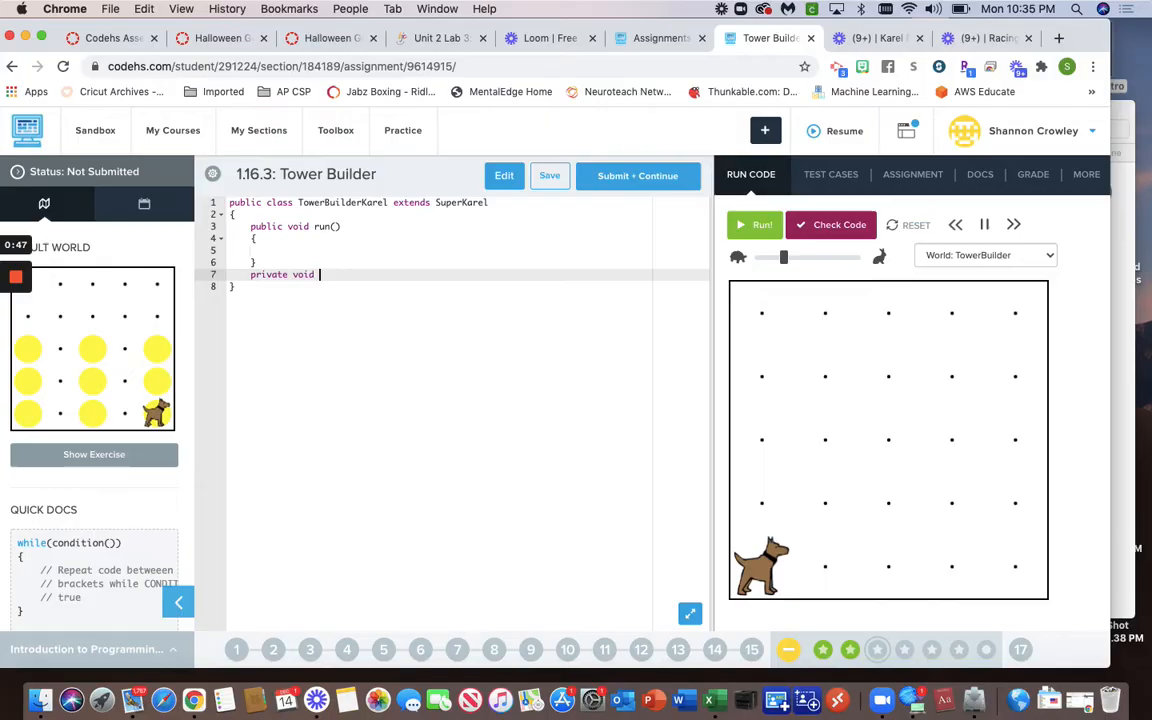
pyautogui.write('tower()')
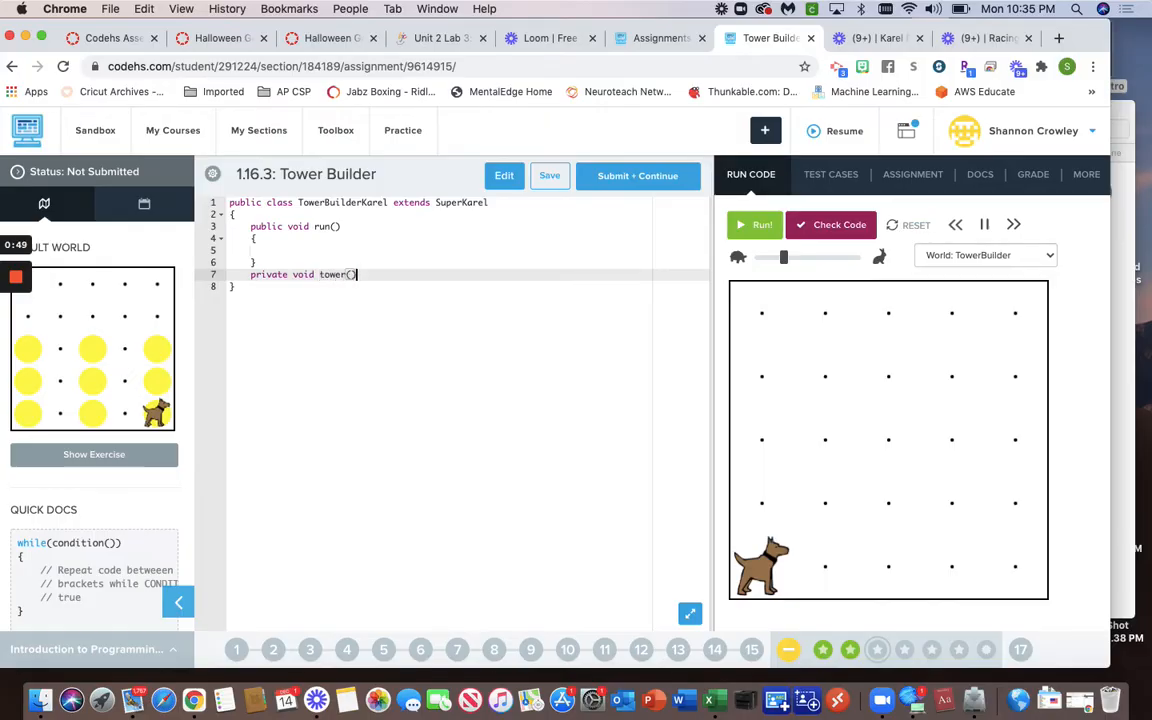
pyautogui.write('{')
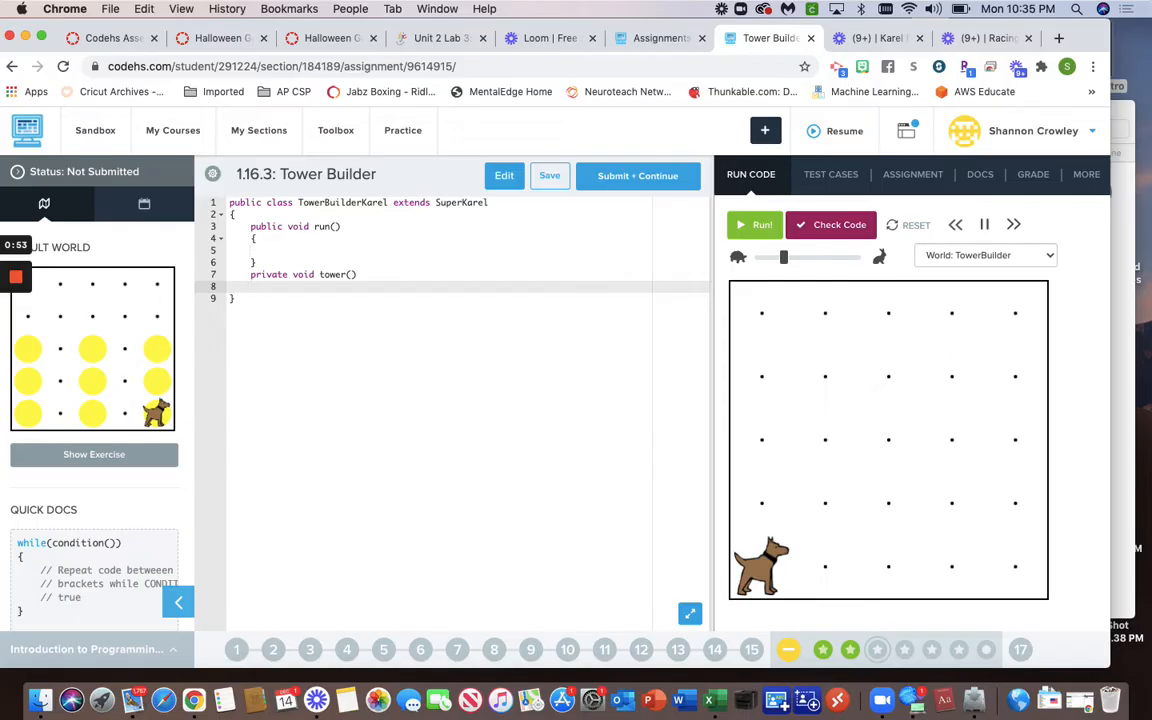
pyautogui.write('tr')
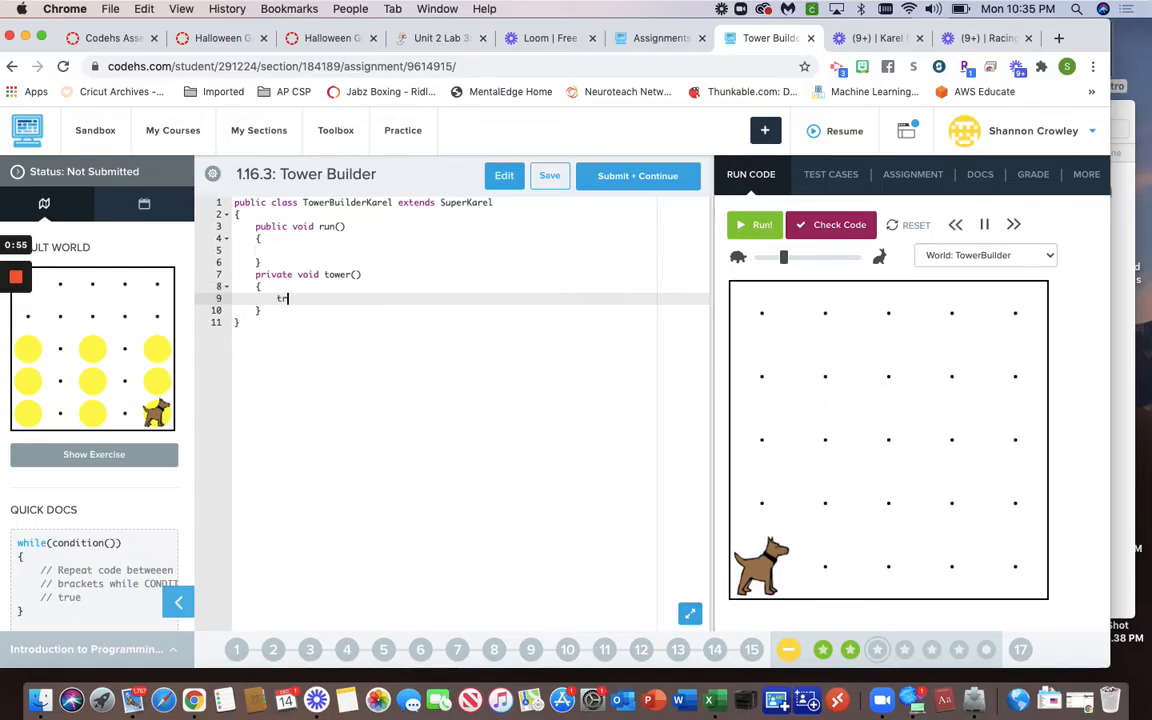
pyautogui.write('urnLeft();')
pyautogui.write('put')
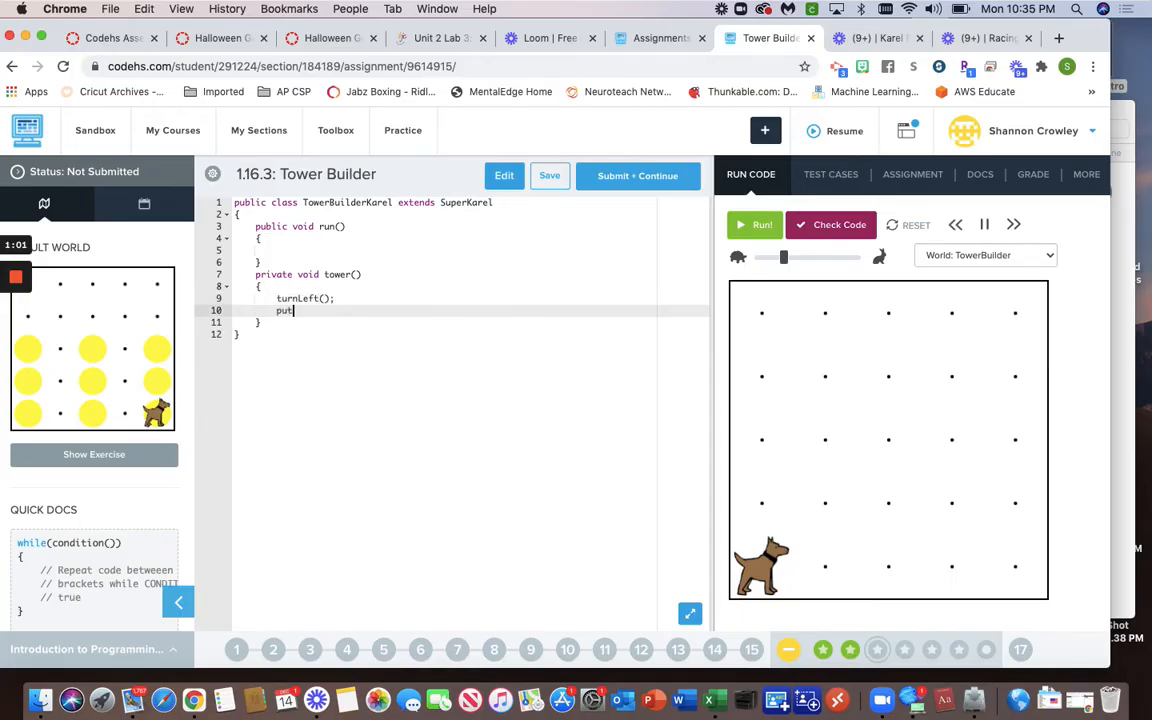
pyautogui.write('Ball();')
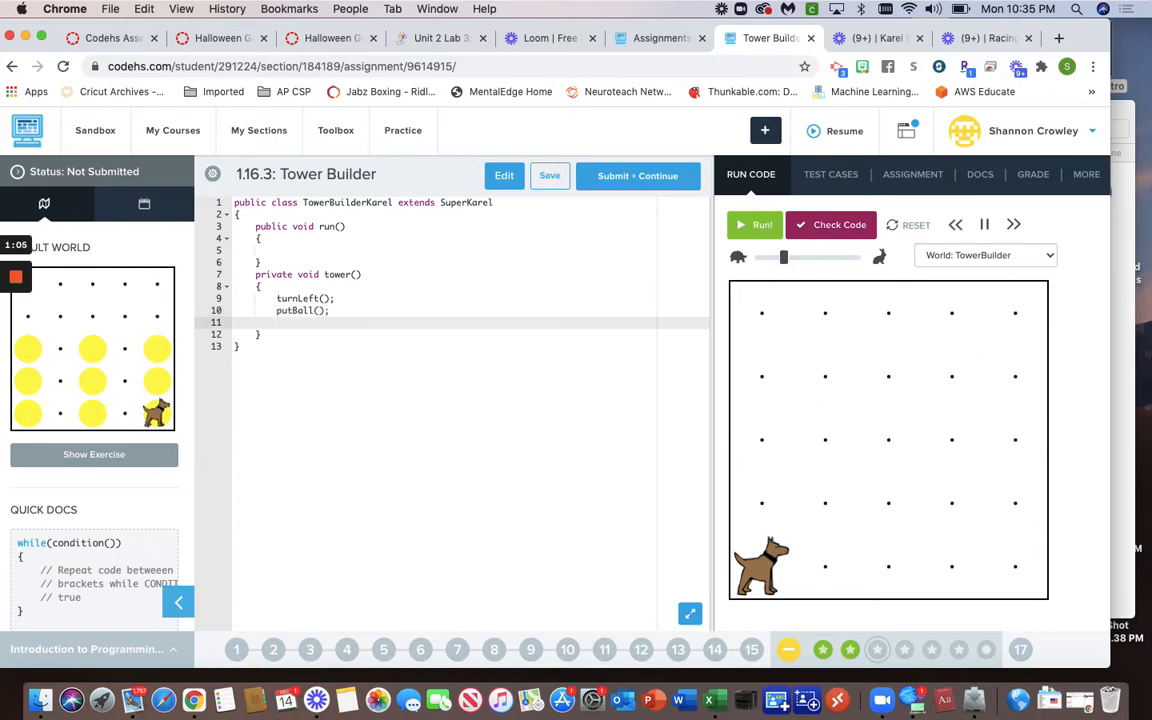
pyautogui.write('move();')
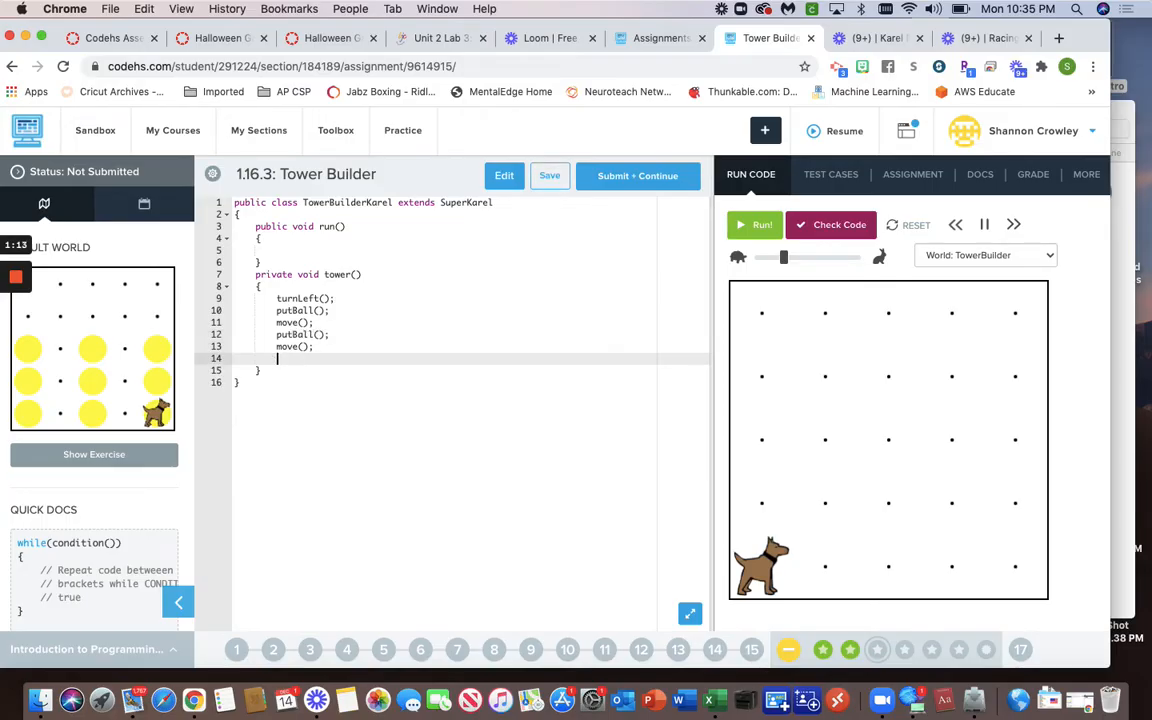
# - Finish tower() with putBall, turnAround, two move() calls, and turnLeft()
pyautogui.write('putBall();')
pyautogui.write('tur')
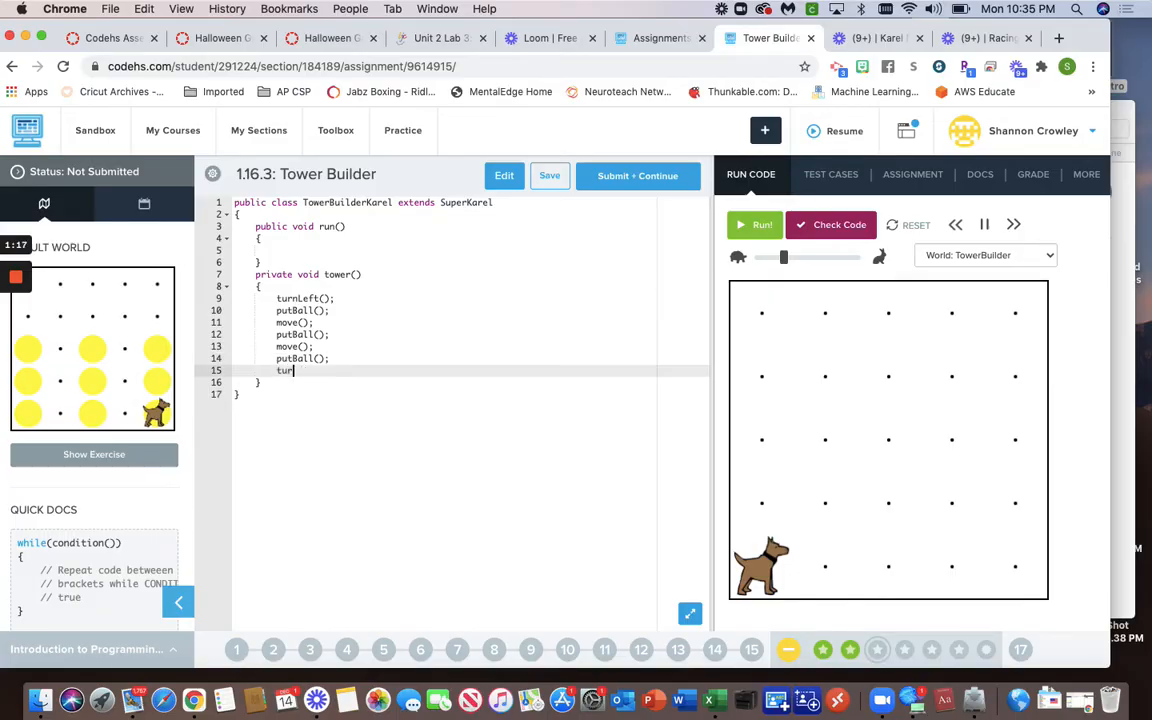
pyautogui.write('nrou')
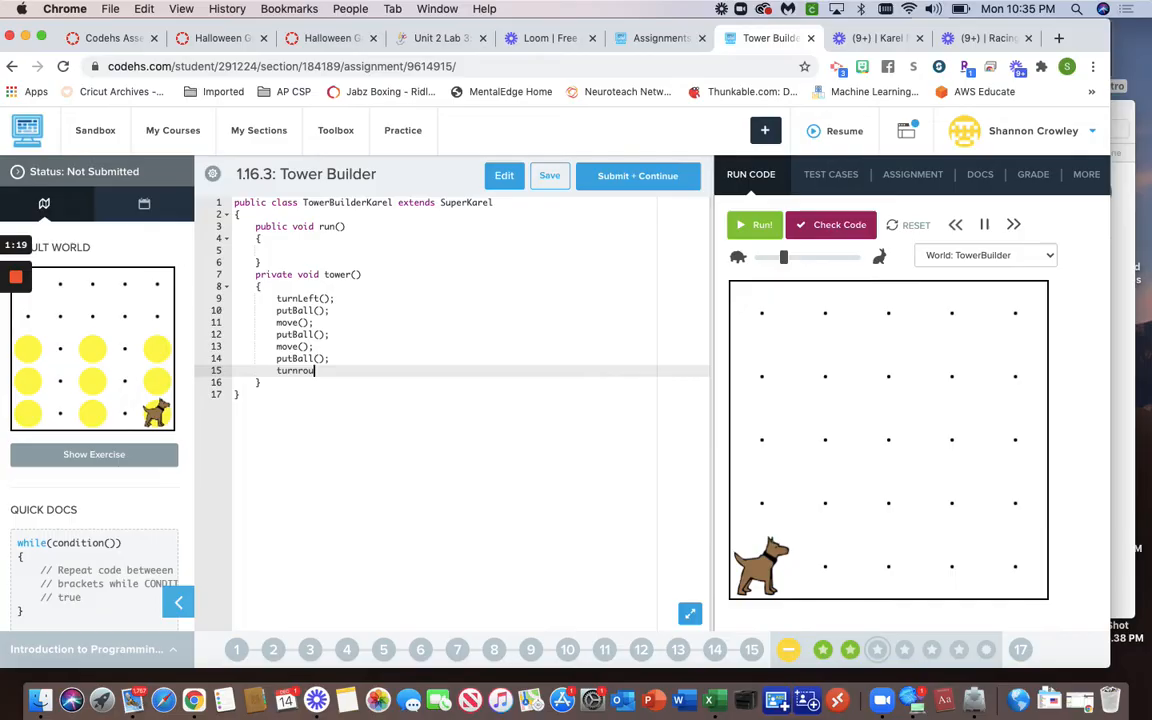
pyautogui.write('Around')
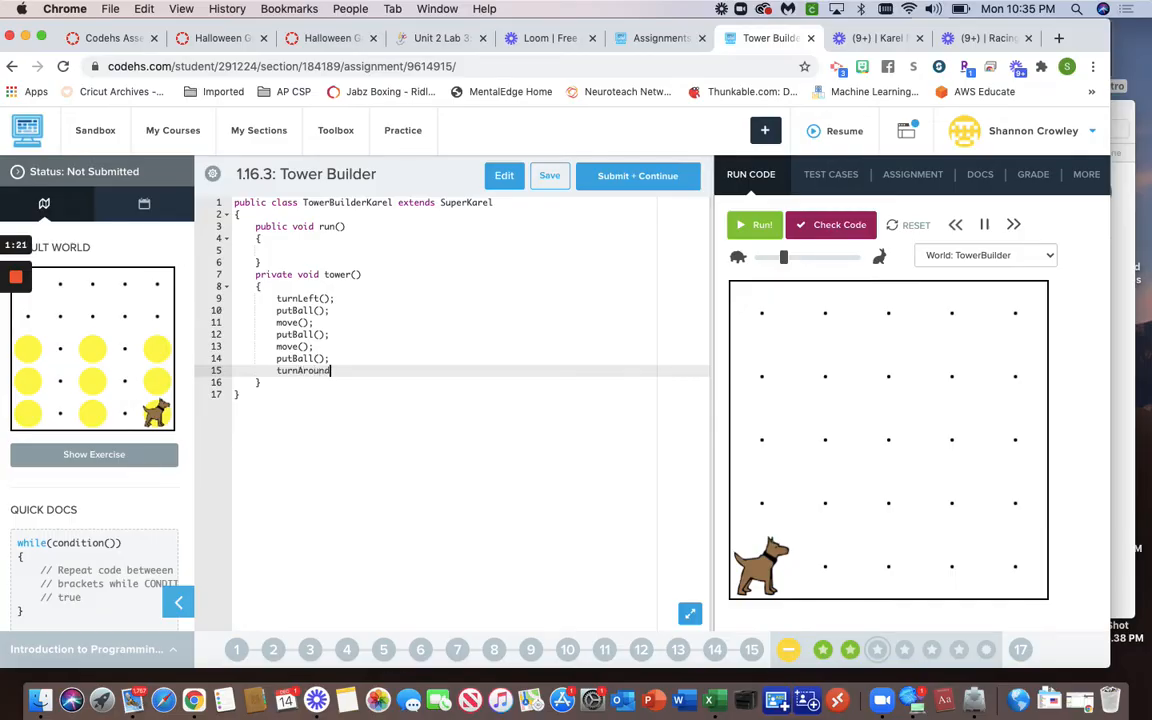
pyautogui.write('();')
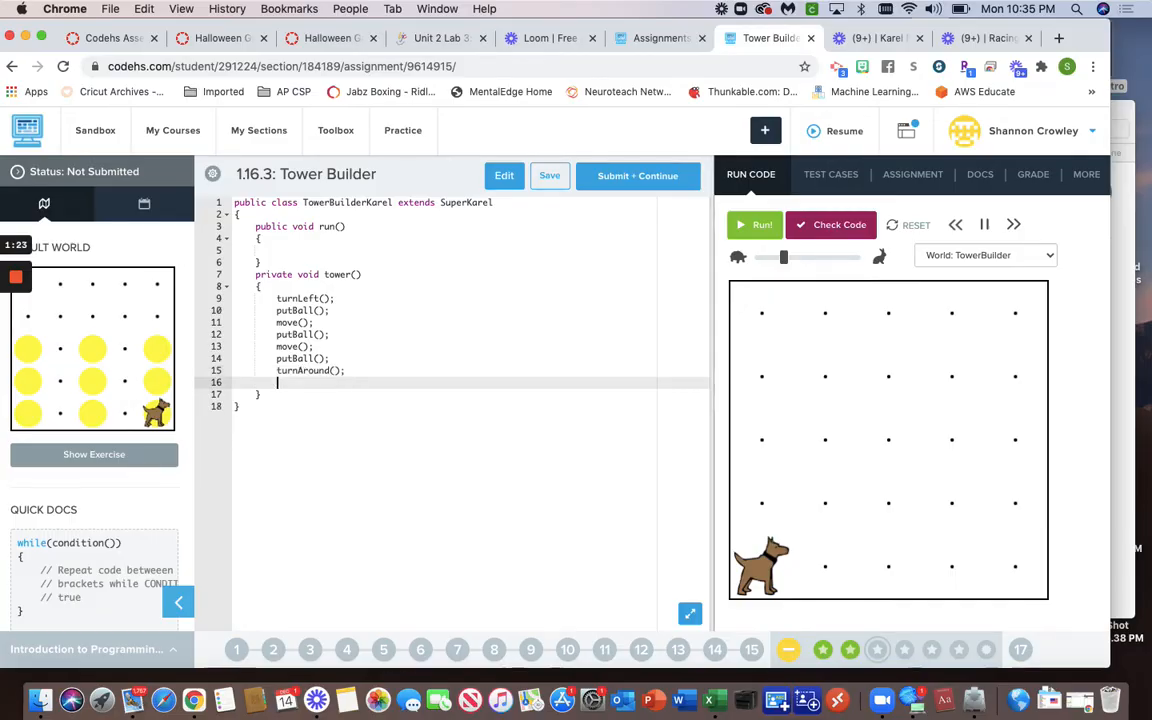
pyautogui.write('move();')
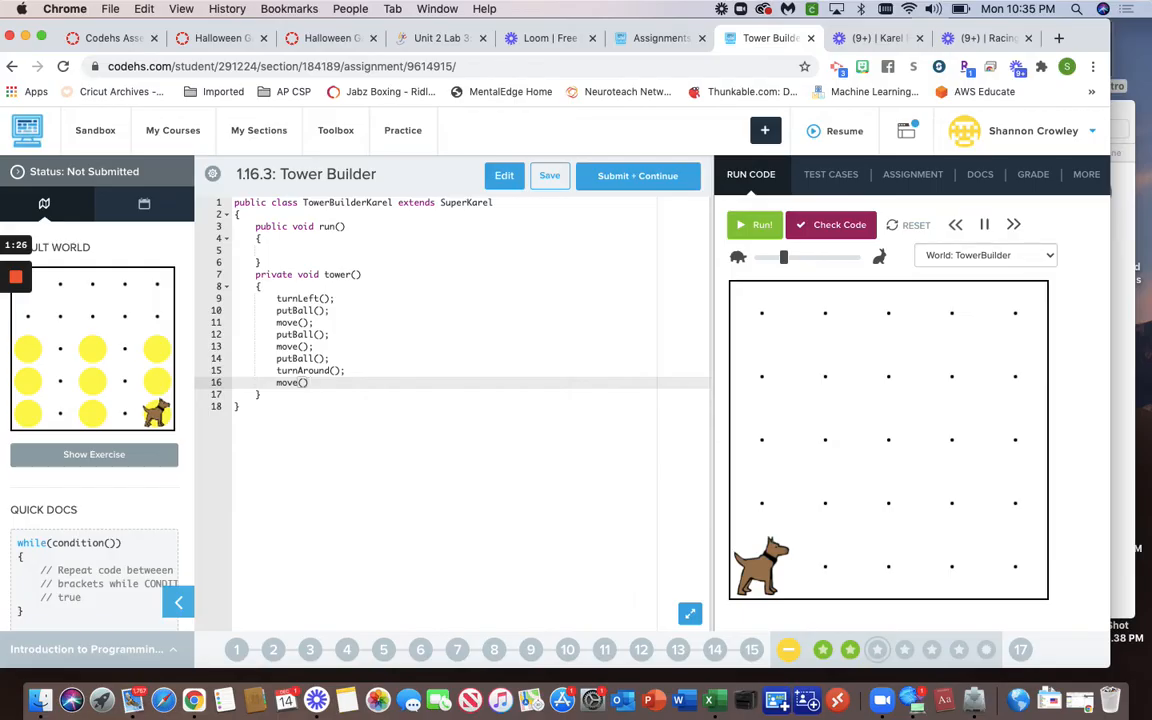
pyautogui.write('move9)')
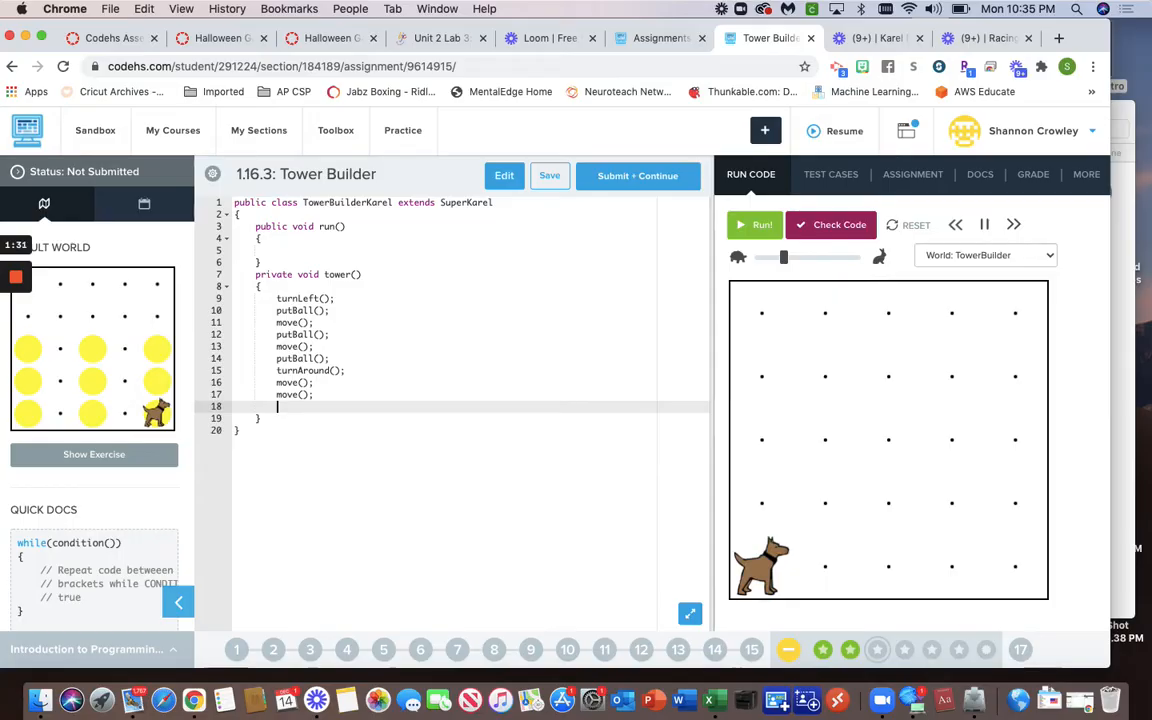
pyautogui.write('turnLeft')
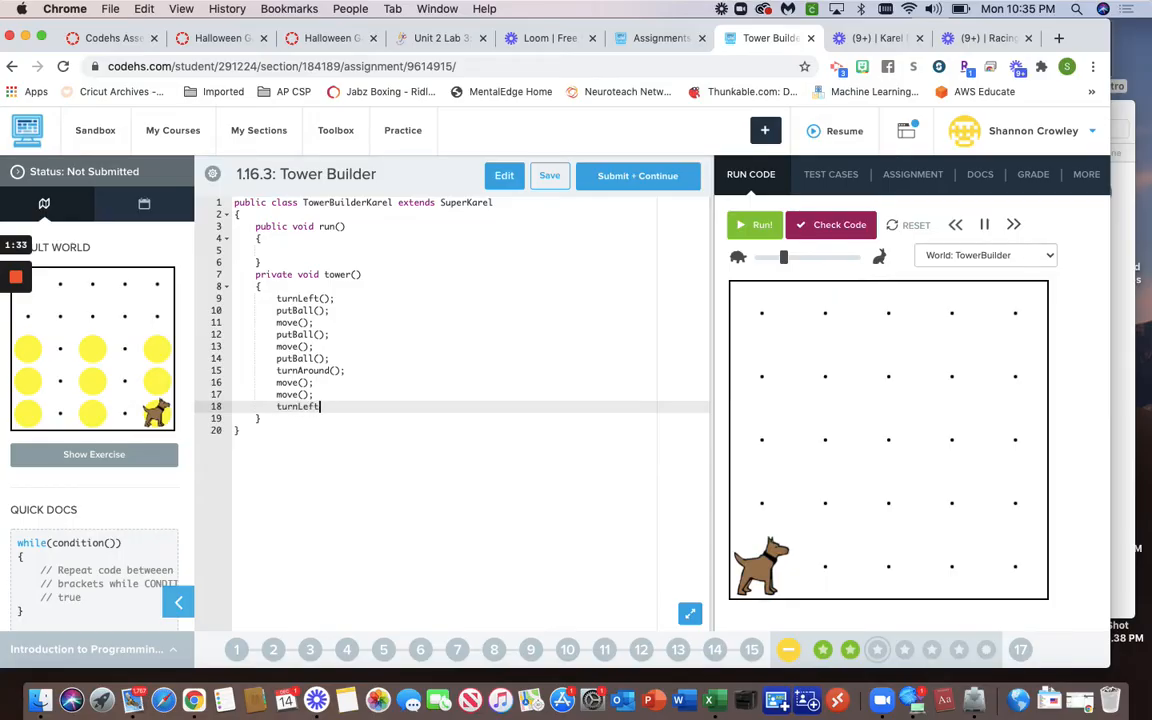
pyautogui.write('();')
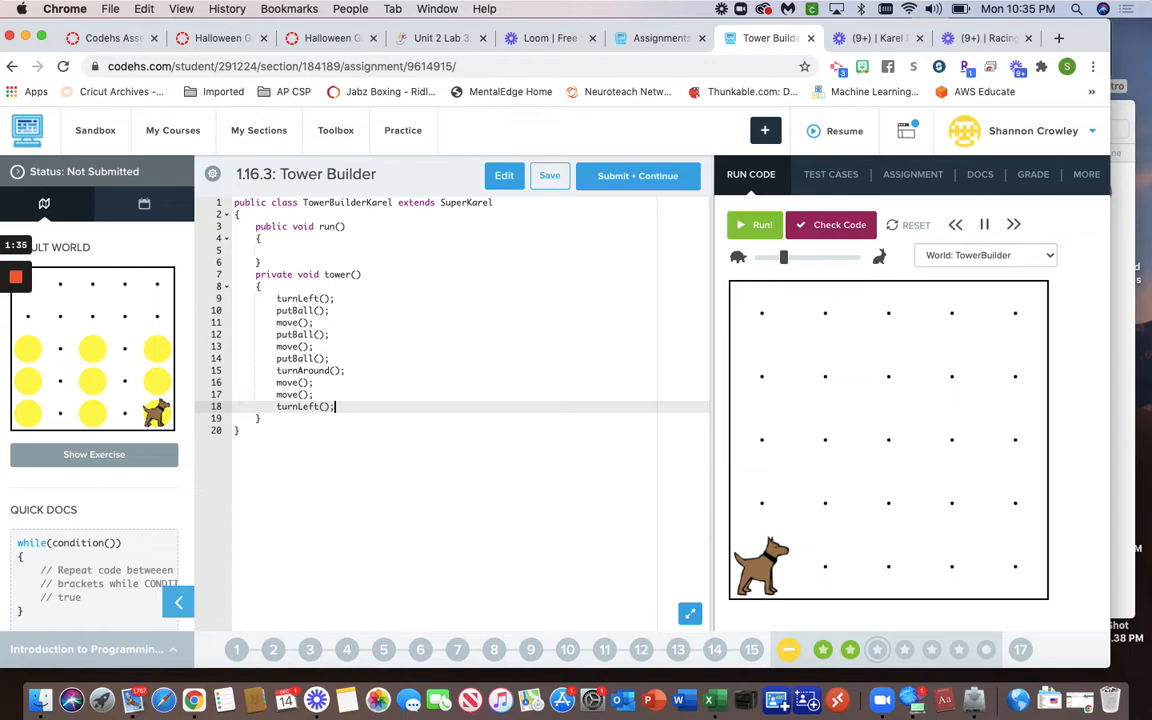
pyautogui.moveTo(646, 485)
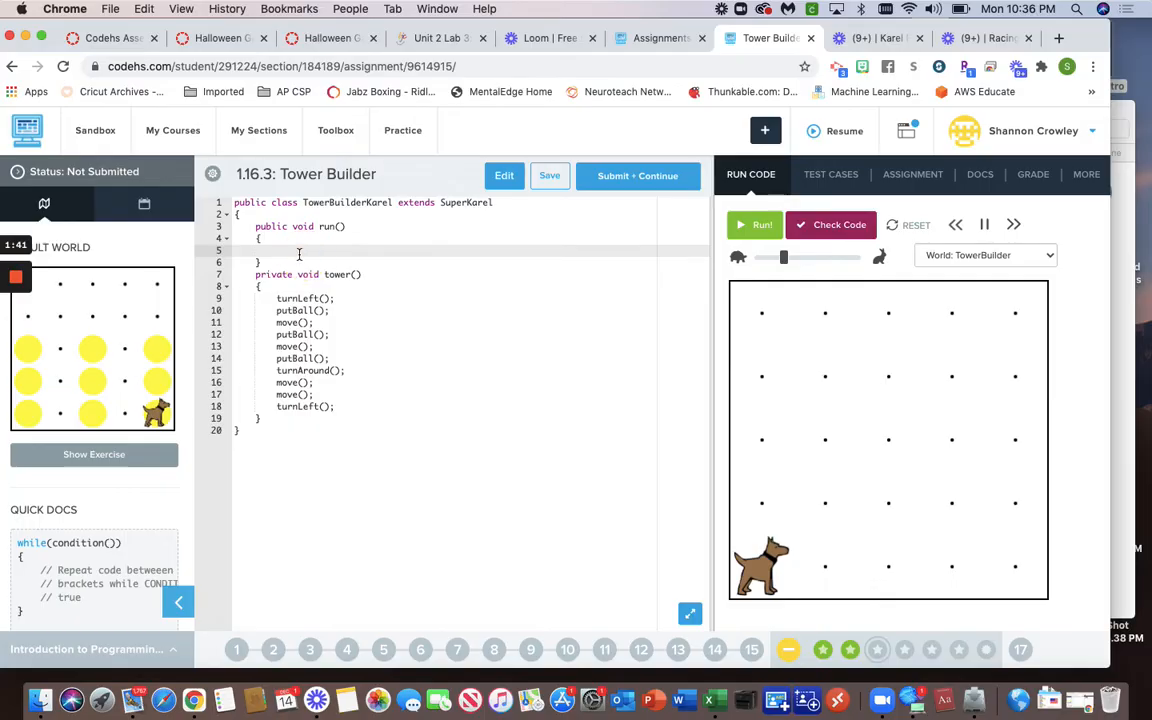
# - Put while(frontIsClear()) { tower(); } inside run()
pyautogui.write('while(frontIsClear(')
pyautogui.write('{')
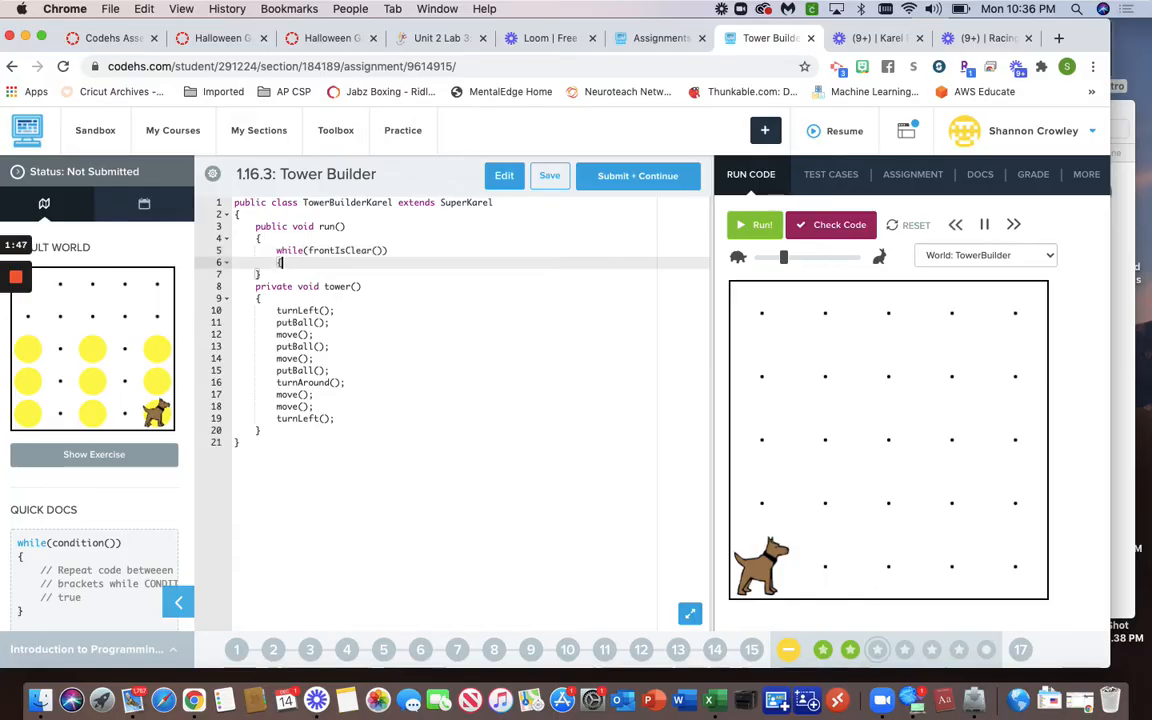
pyautogui.write('tower();')
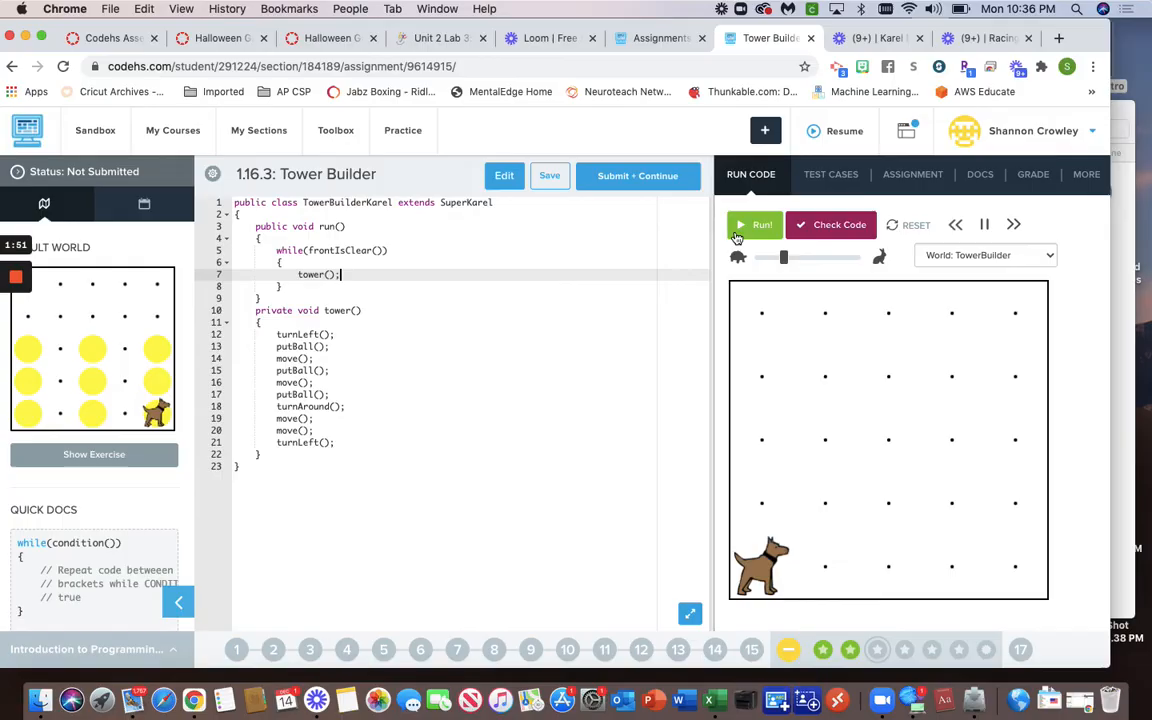
# - Run TowerBuilder, set Karel's speed to full, and reset the world
pyautogui.click(762, 224)
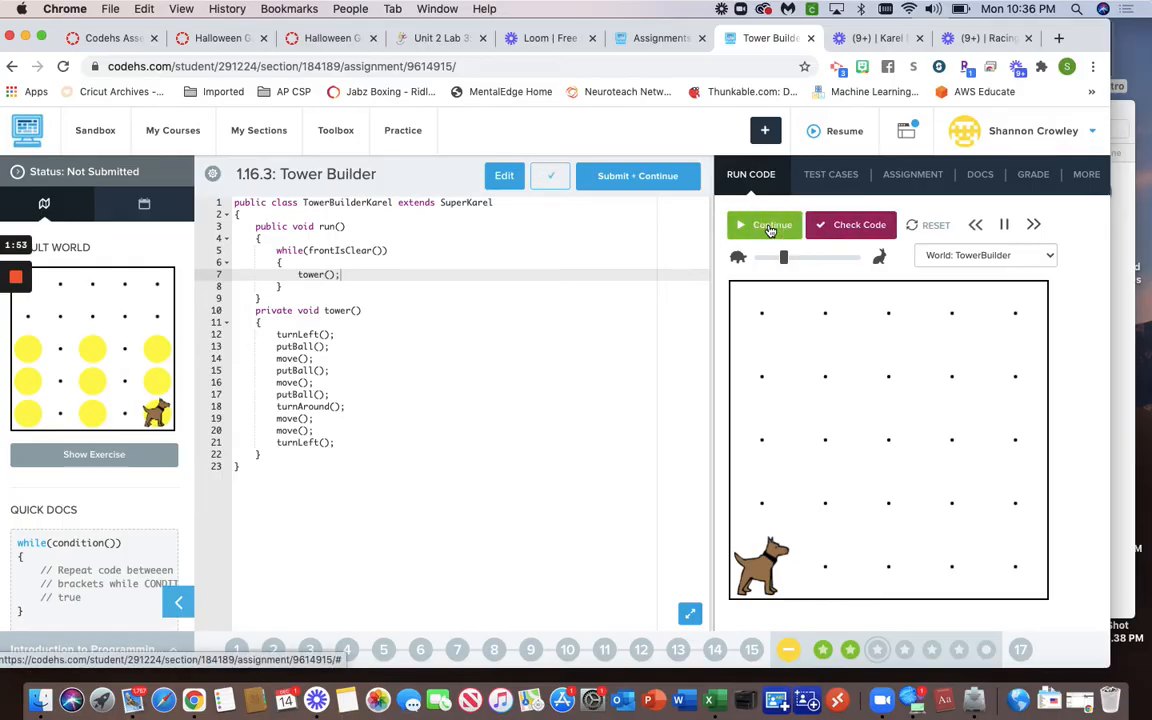
pyautogui.click(740, 224)
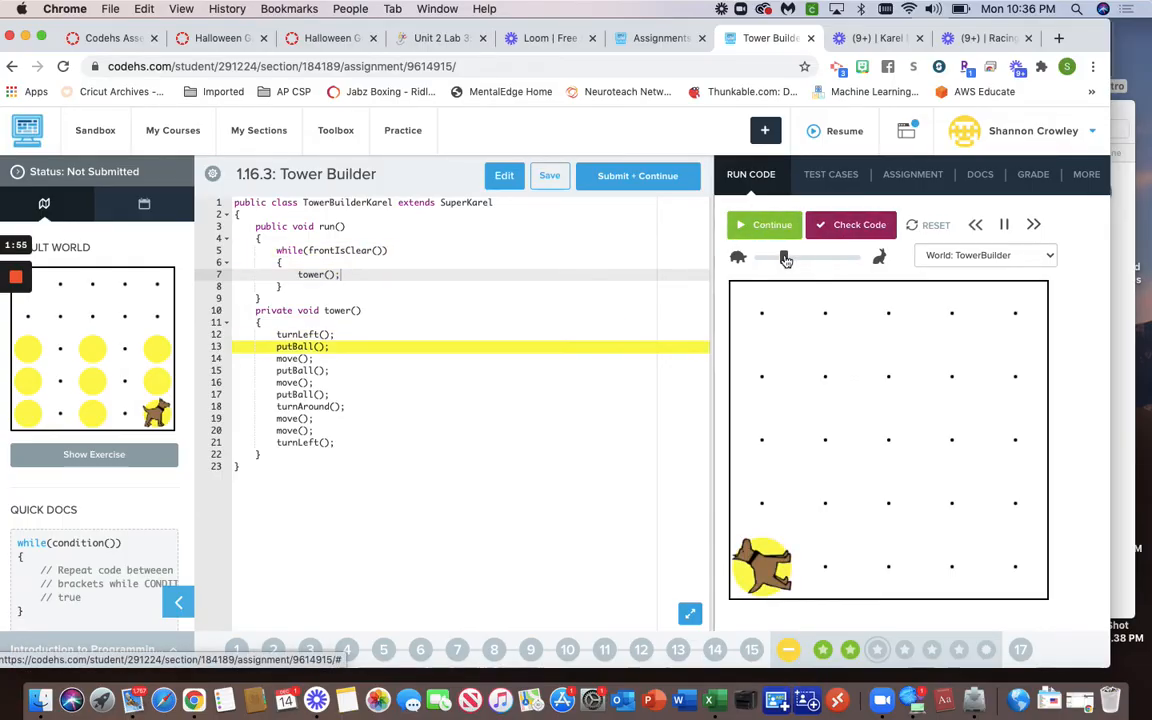
pyautogui.moveTo(785, 258); pyautogui.dragTo(850, 258)
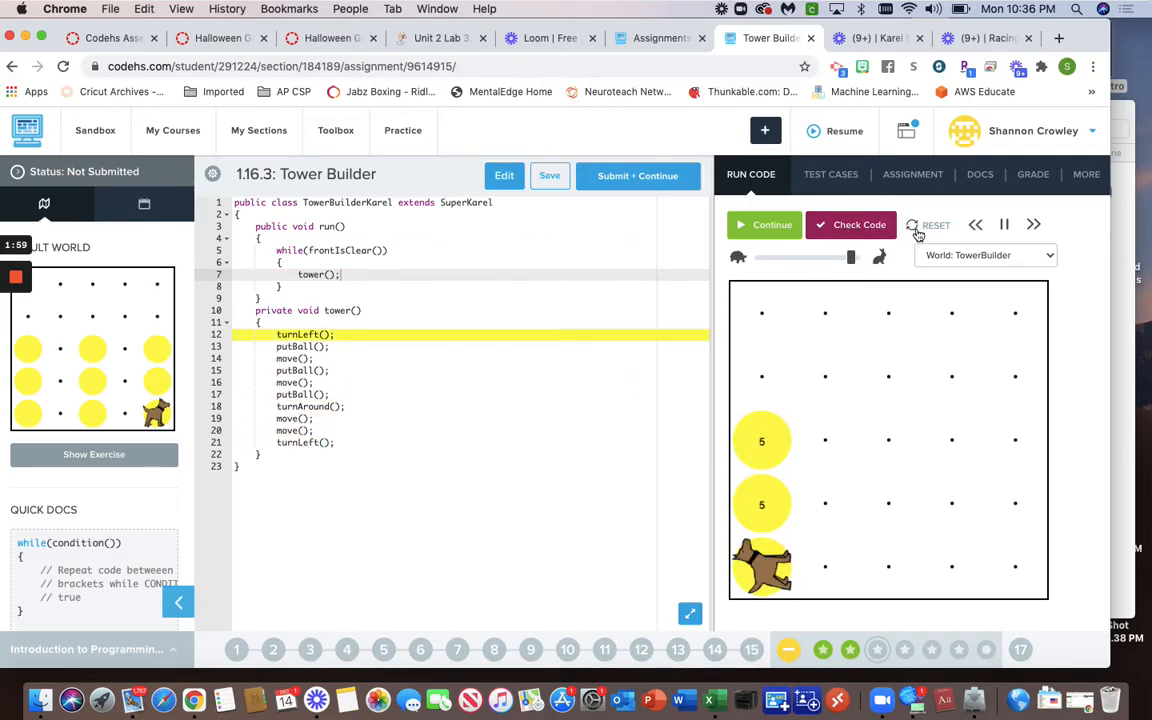
pyautogui.click(916, 224)
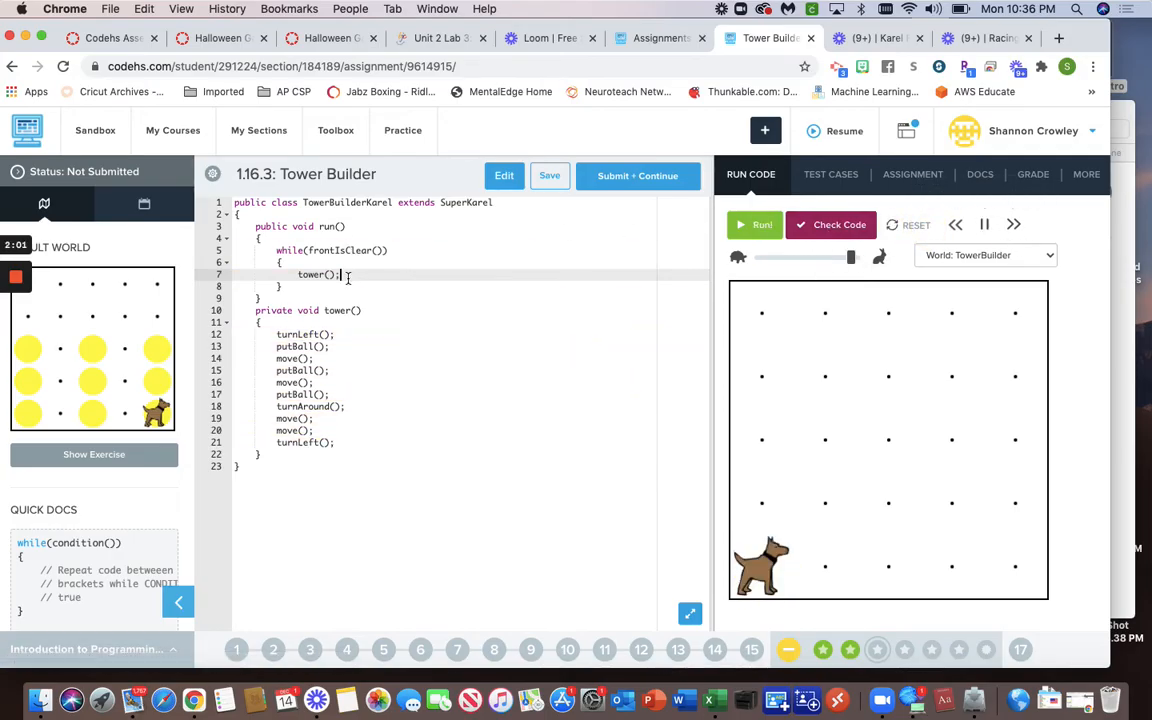
# - Add two move() calls after tower() in the loop and rerun
pyautogui.write('move();')
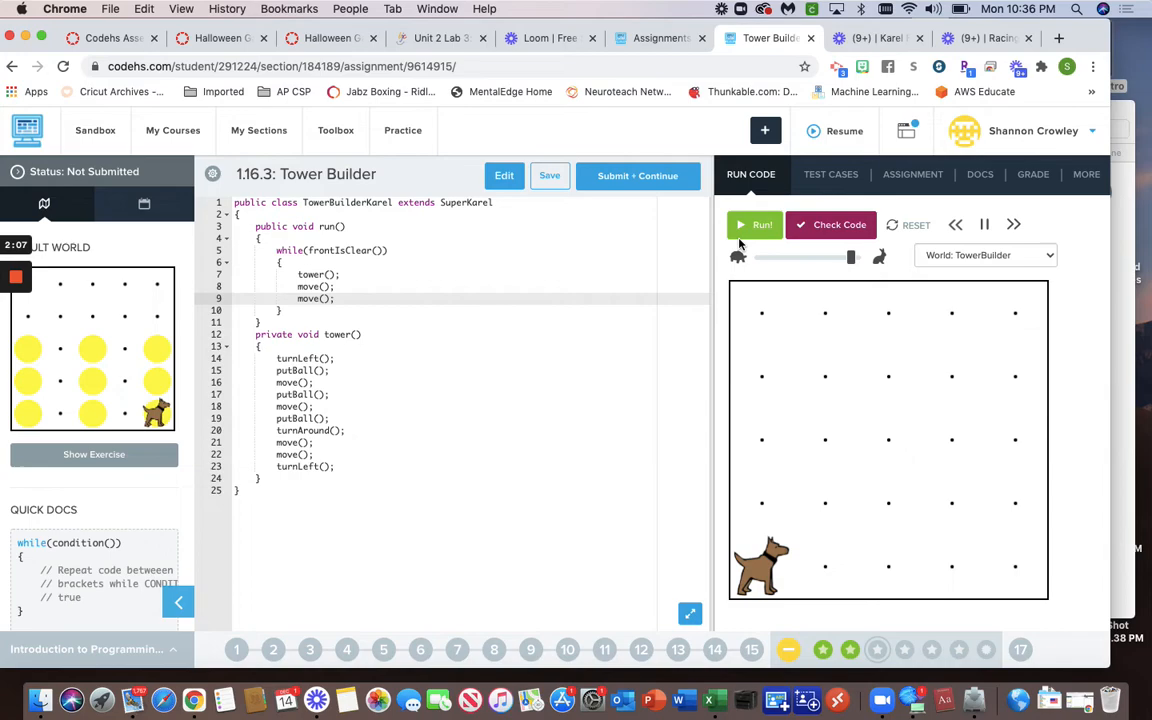
pyautogui.click(762, 224)
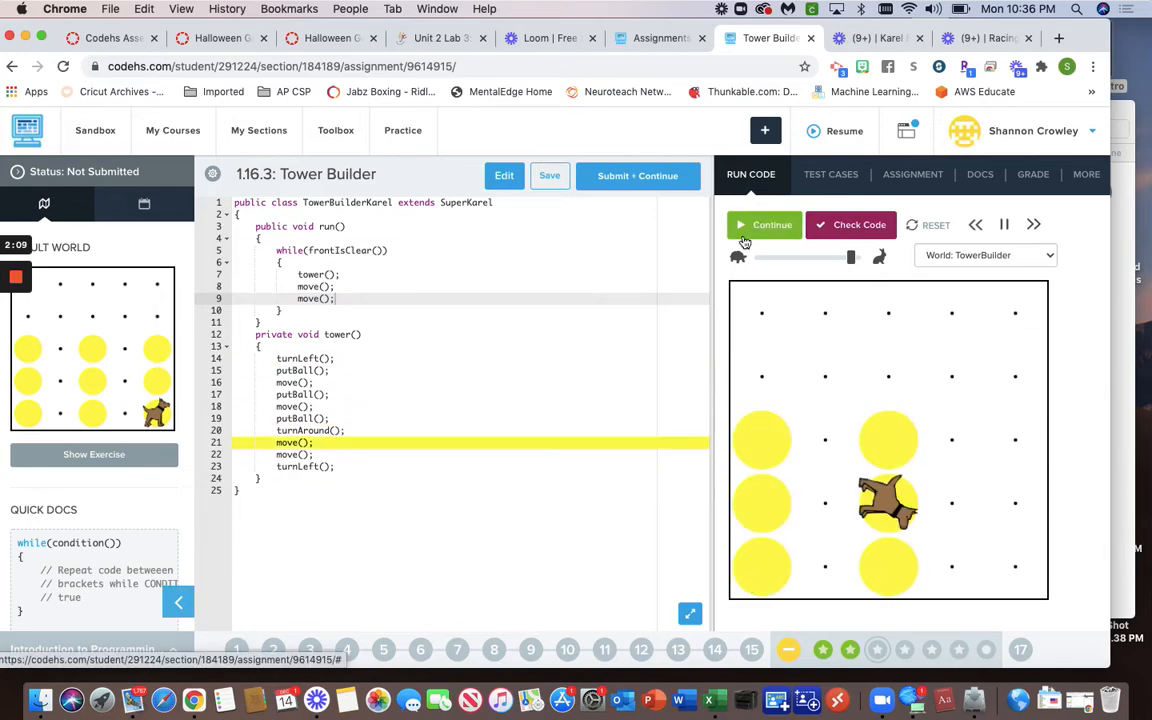
pyautogui.click(764, 224)
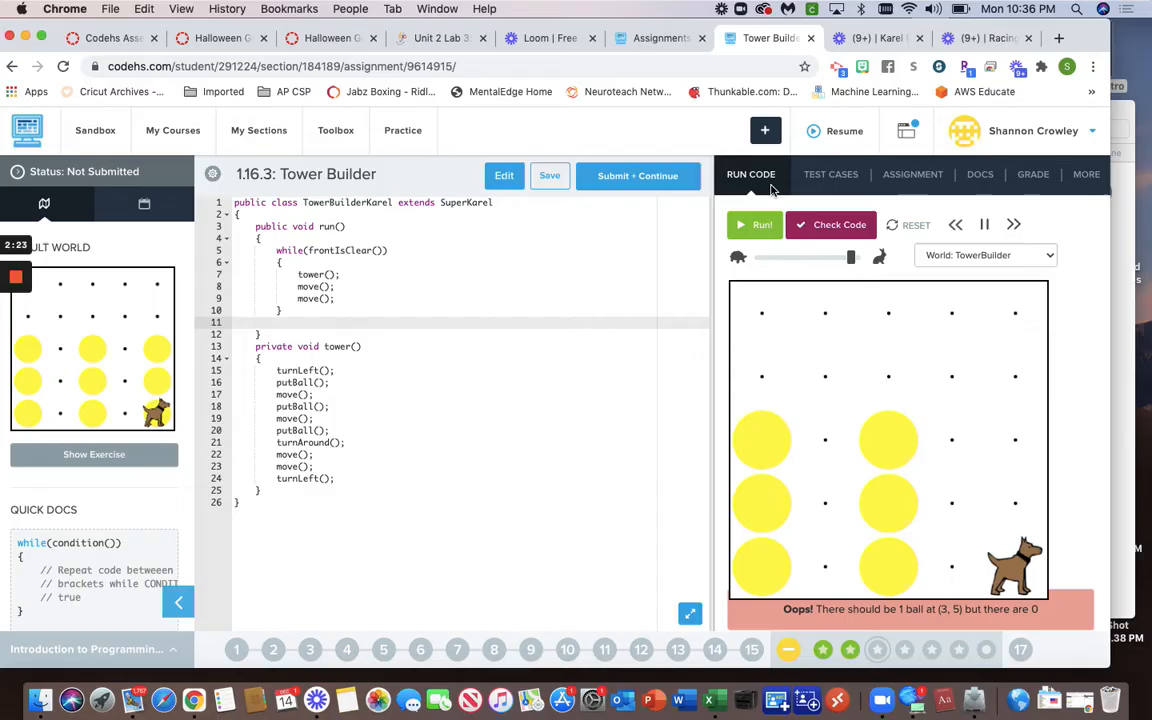
# - Add a commented-out tower() after the loop and switch to TowerBuilder2, then TowerBuilder3
pyautogui.write('tower();')
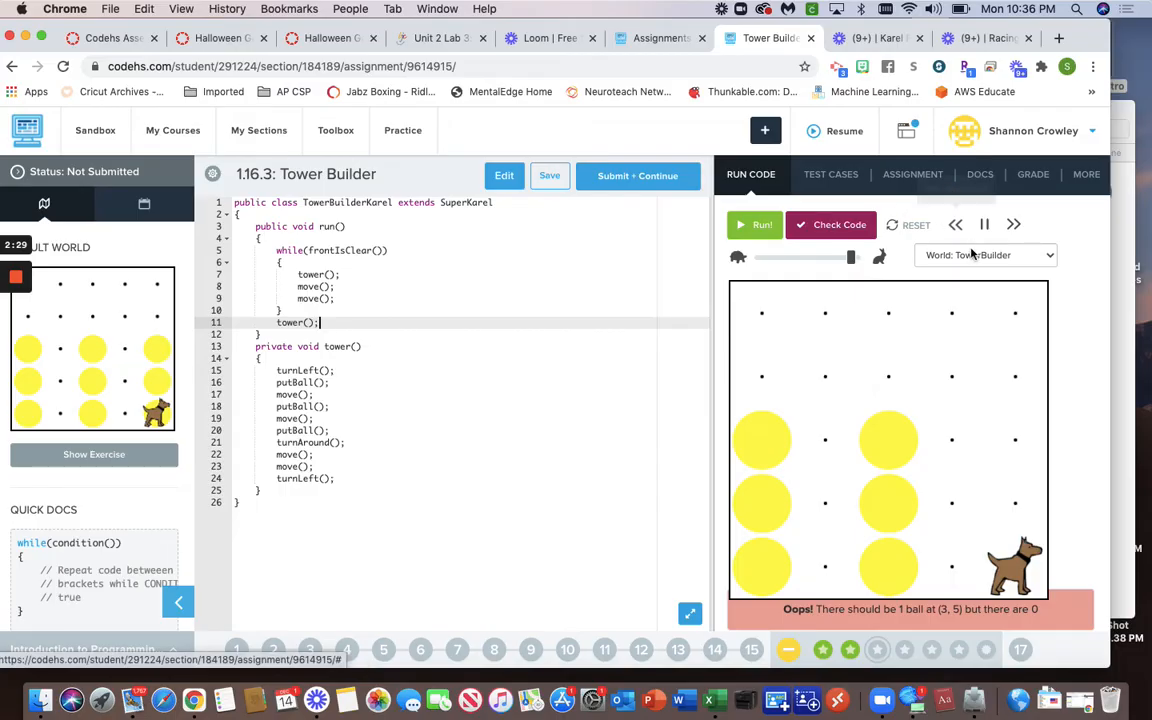
pyautogui.click(985, 254)
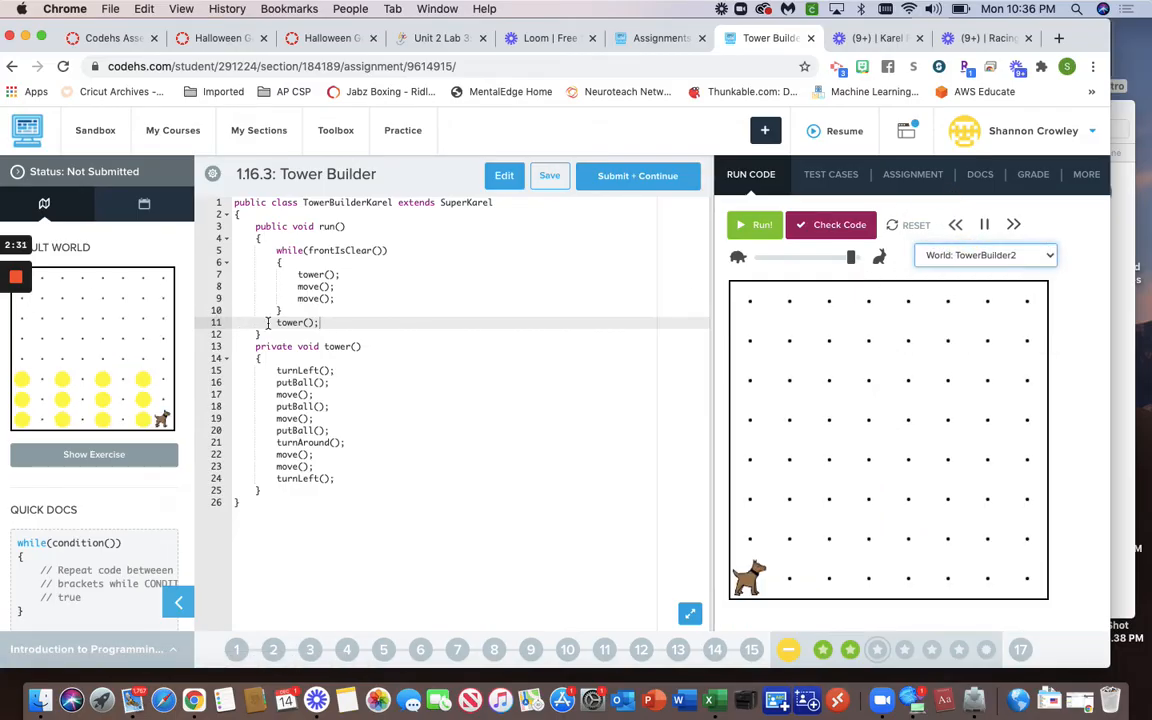
pyautogui.write('//')
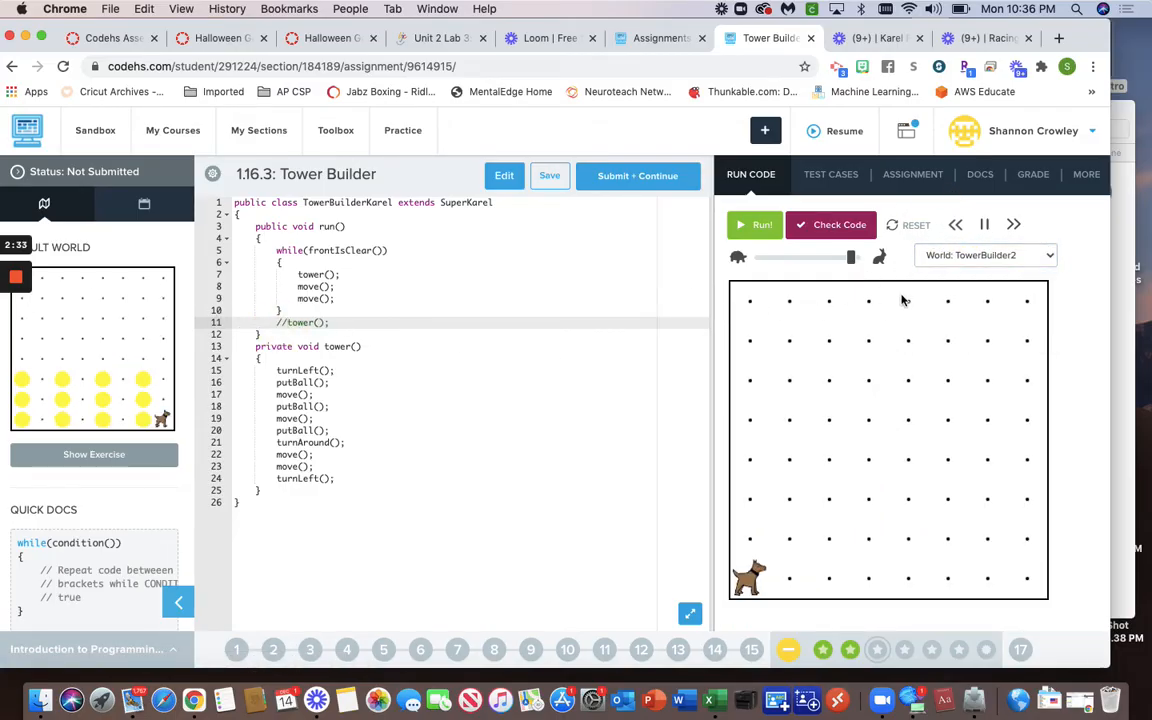
pyautogui.click(985, 254)
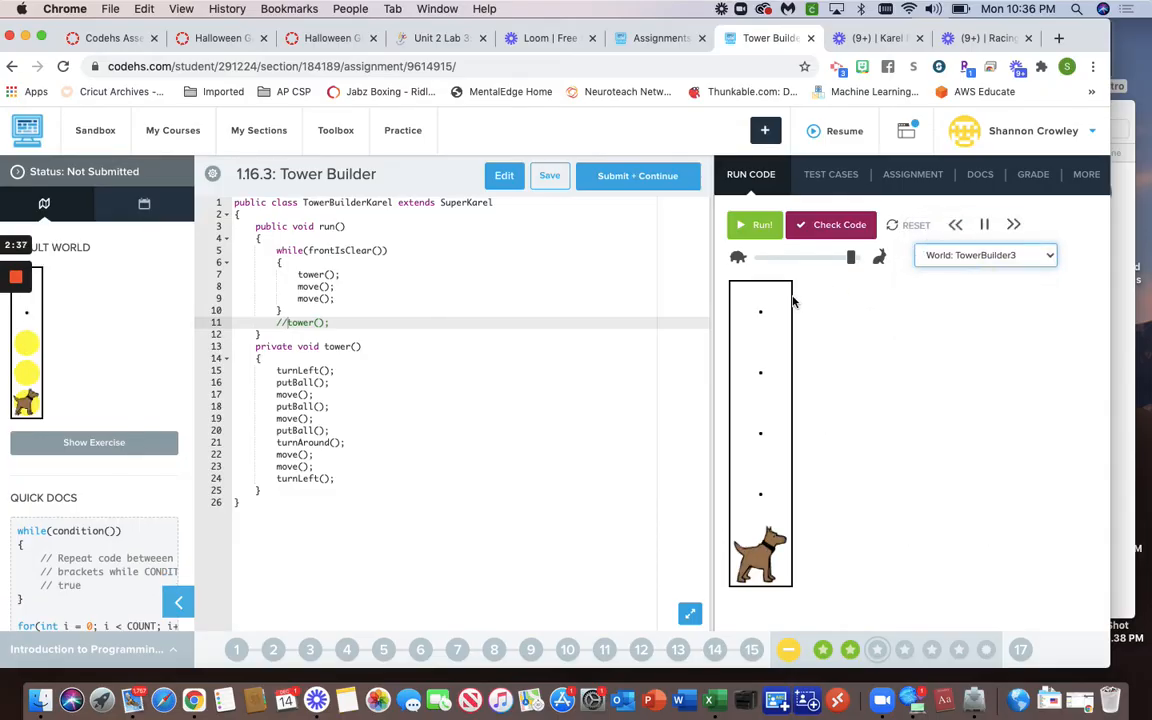
# - Run TowerBuilder4, then guard the second move() with if(frontIsClear()) and rerun
pyautogui.click(762, 224)
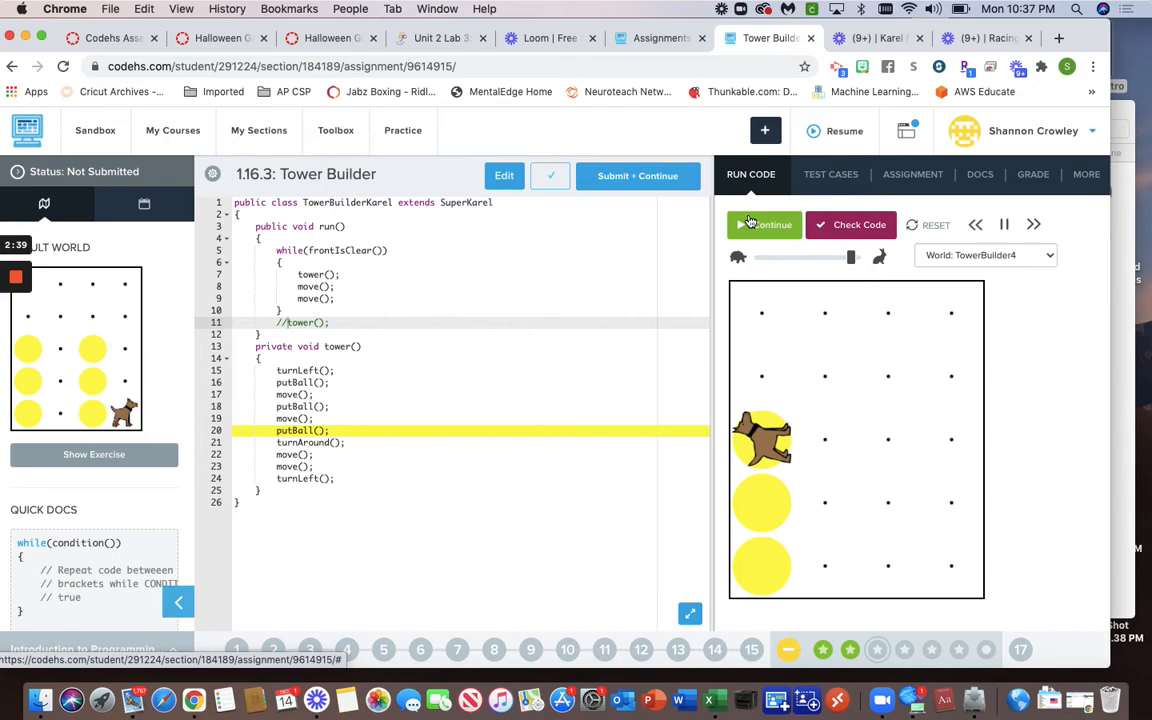
pyautogui.click(765, 224)
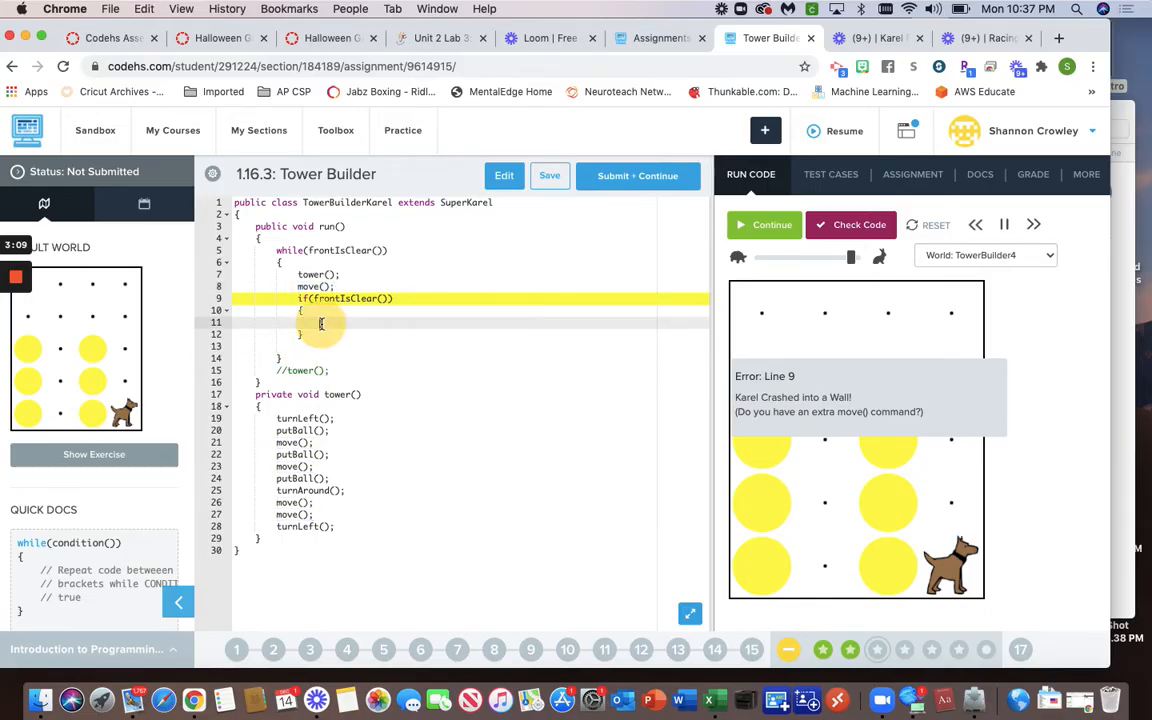
pyautogui.write('move();')
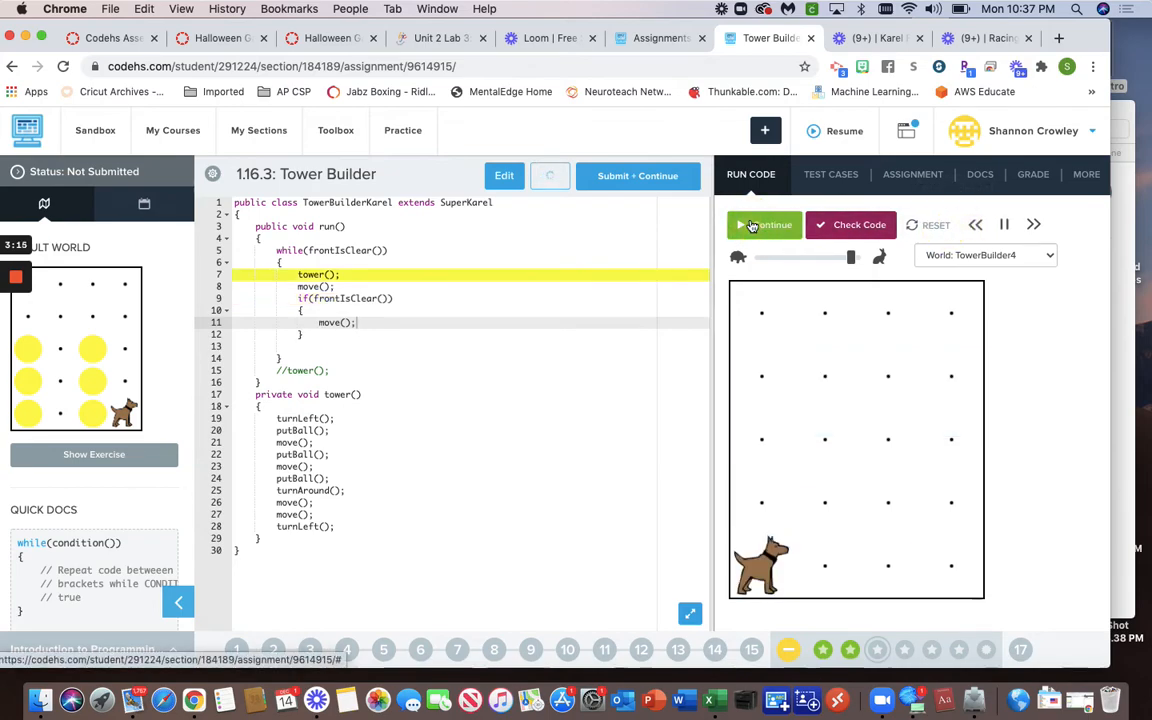
pyautogui.click(765, 224)
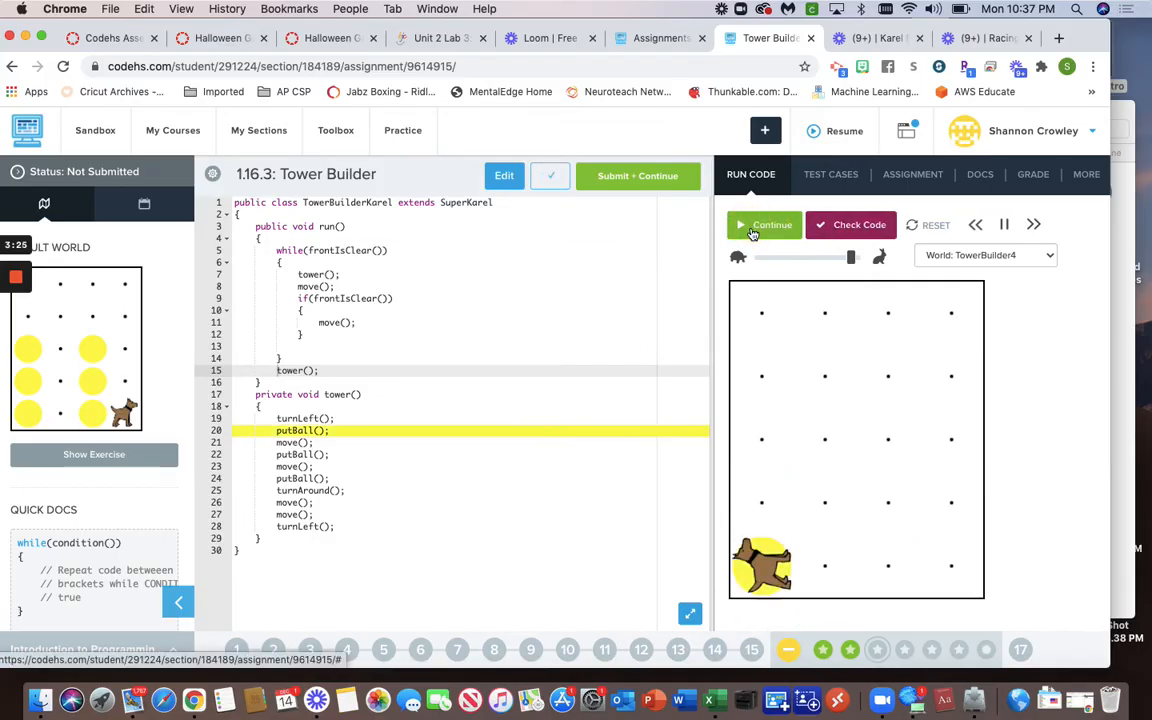
# - Uncomment tower(), then re-comment it and rerun until TowerBuilder4 shows 'Nice job!'
pyautogui.click(763, 224)
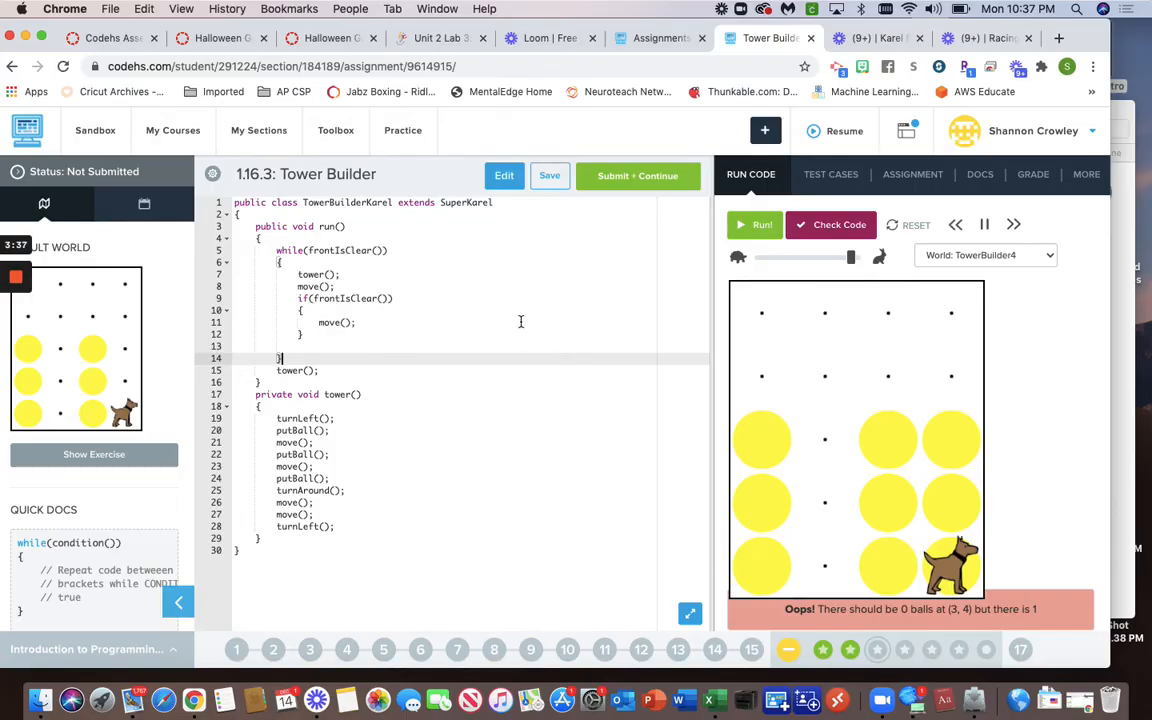
pyautogui.moveTo(684, 387)
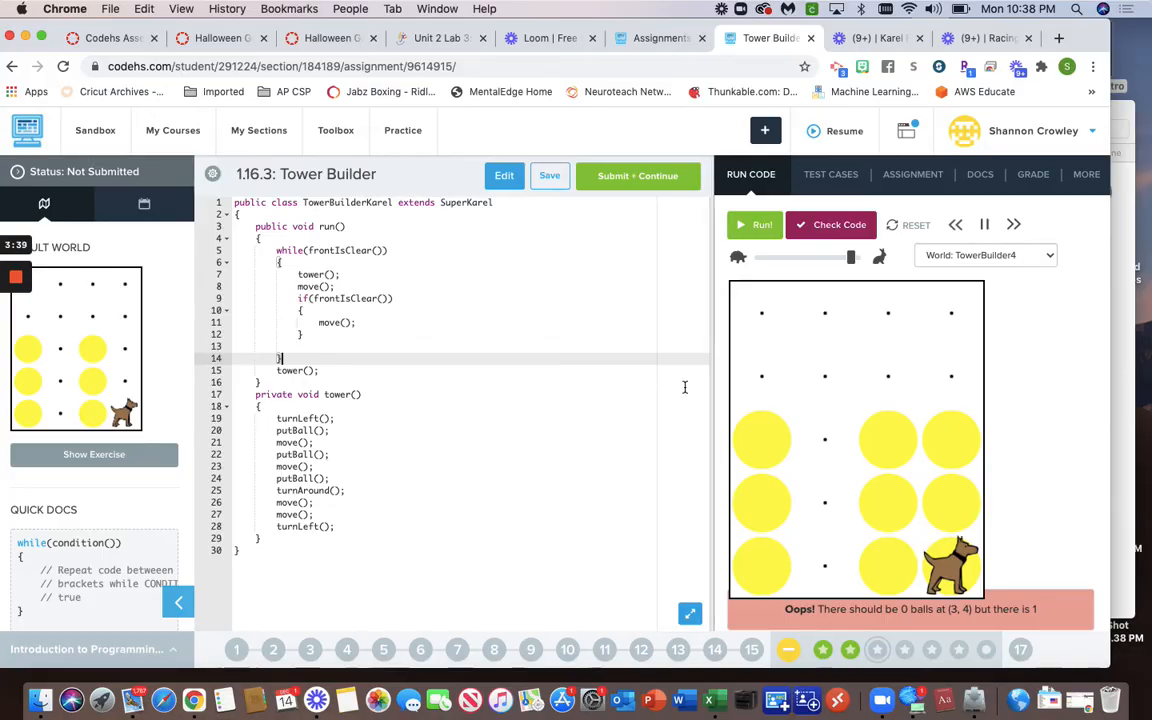
pyautogui.moveTo(723, 571)
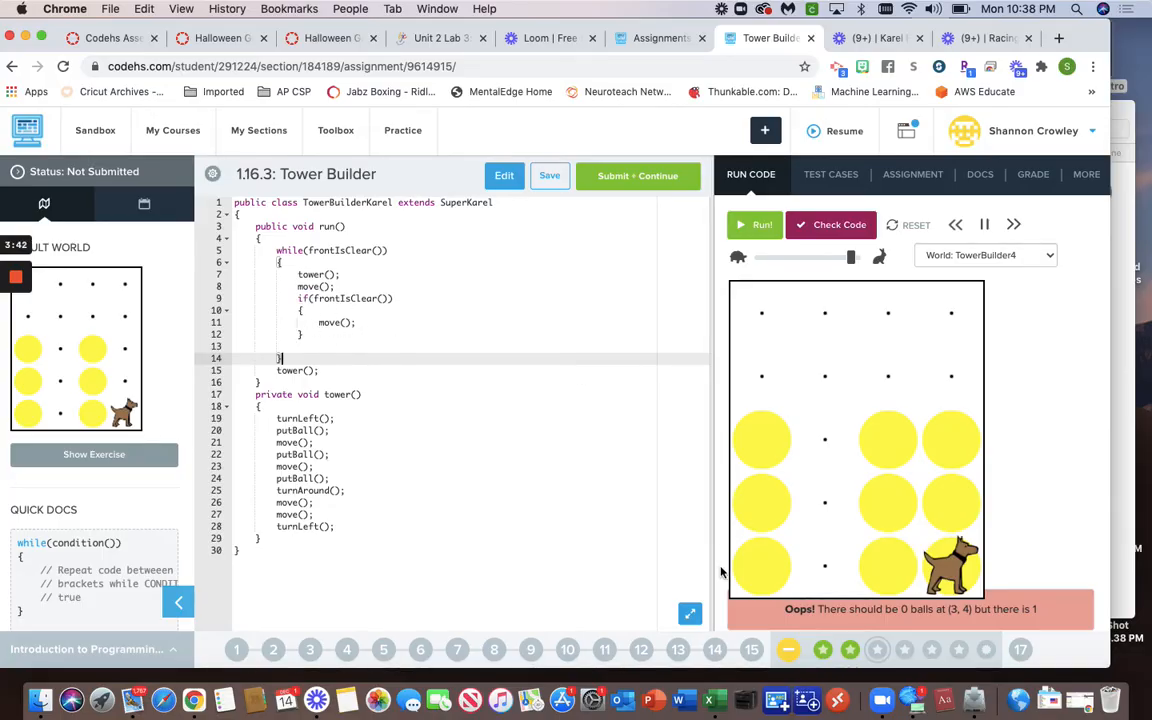
pyautogui.click(757, 224)
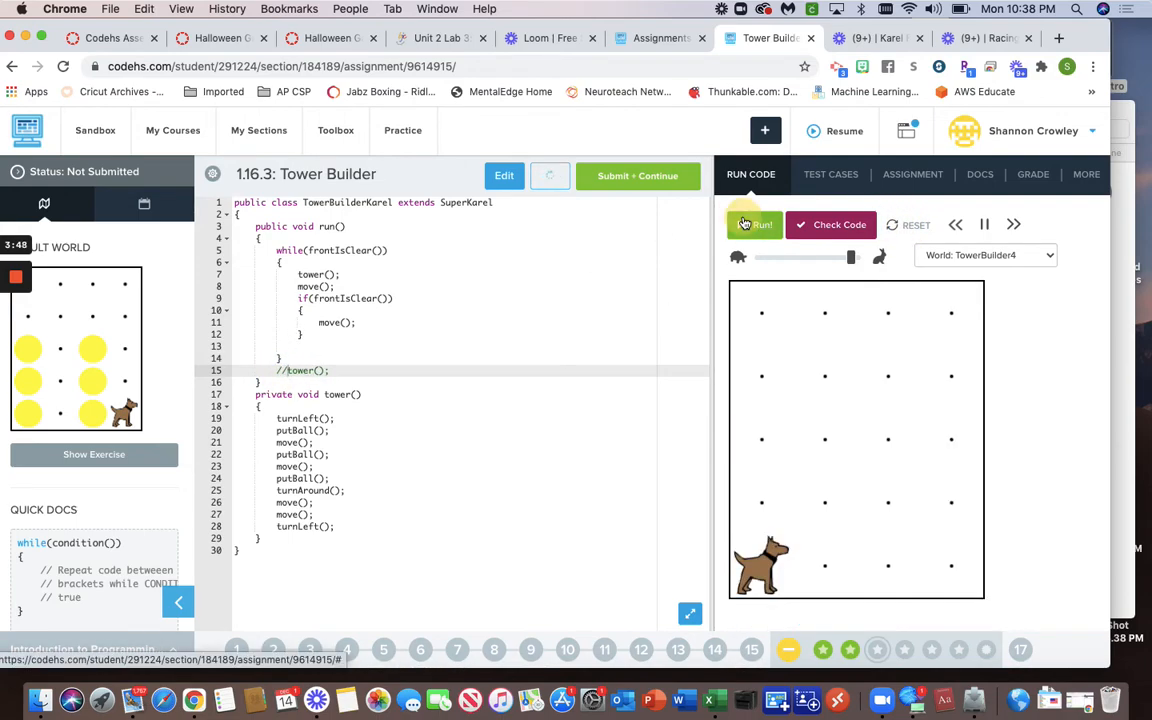
pyautogui.click(755, 224)
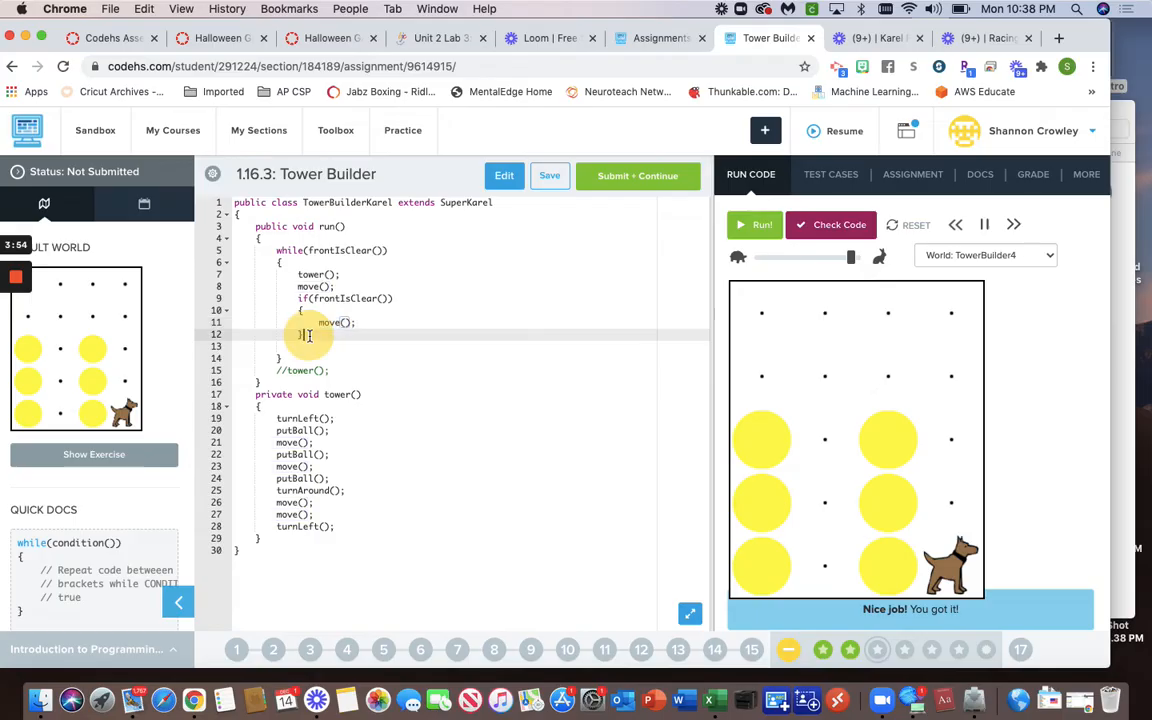
# - Add an else branch in the loop that calls turnRight()
pyautogui.write('else')
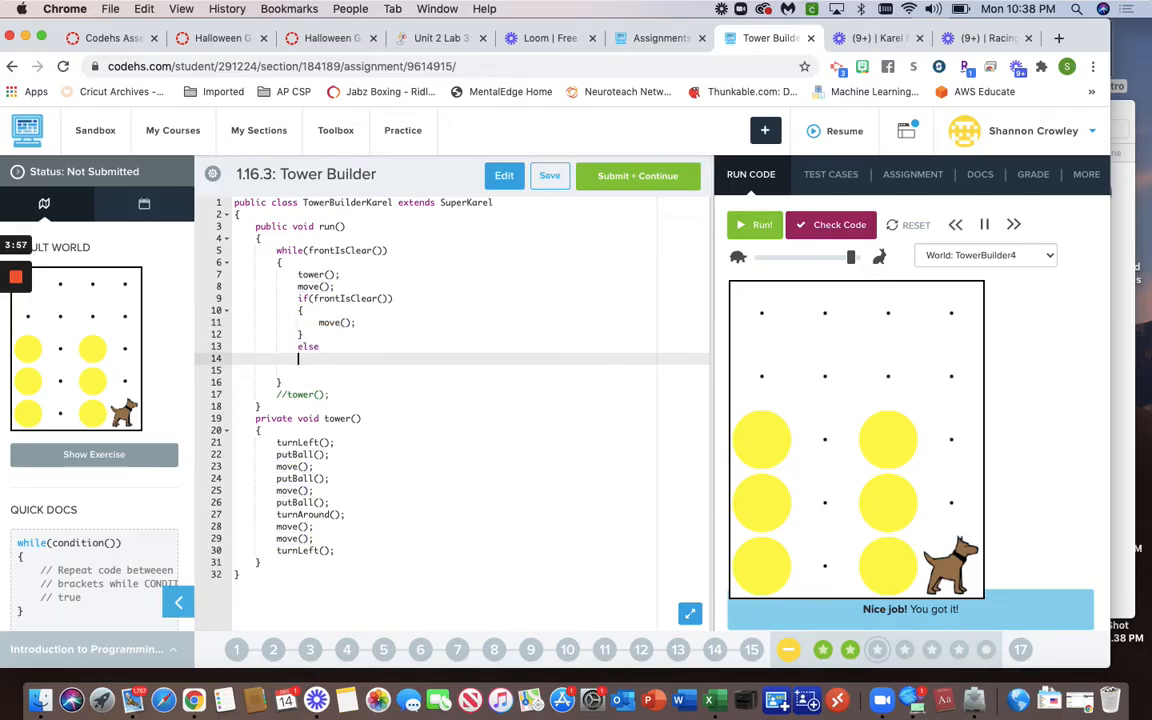
pyautogui.write('turn')
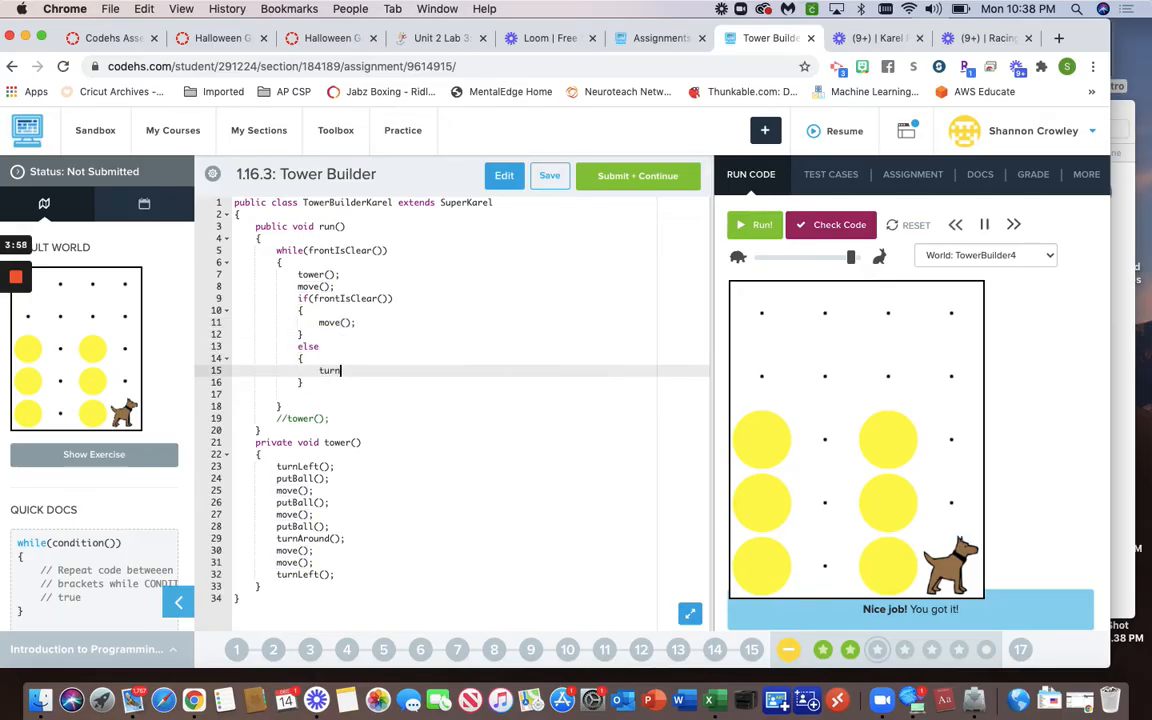
pyautogui.write('Right();')
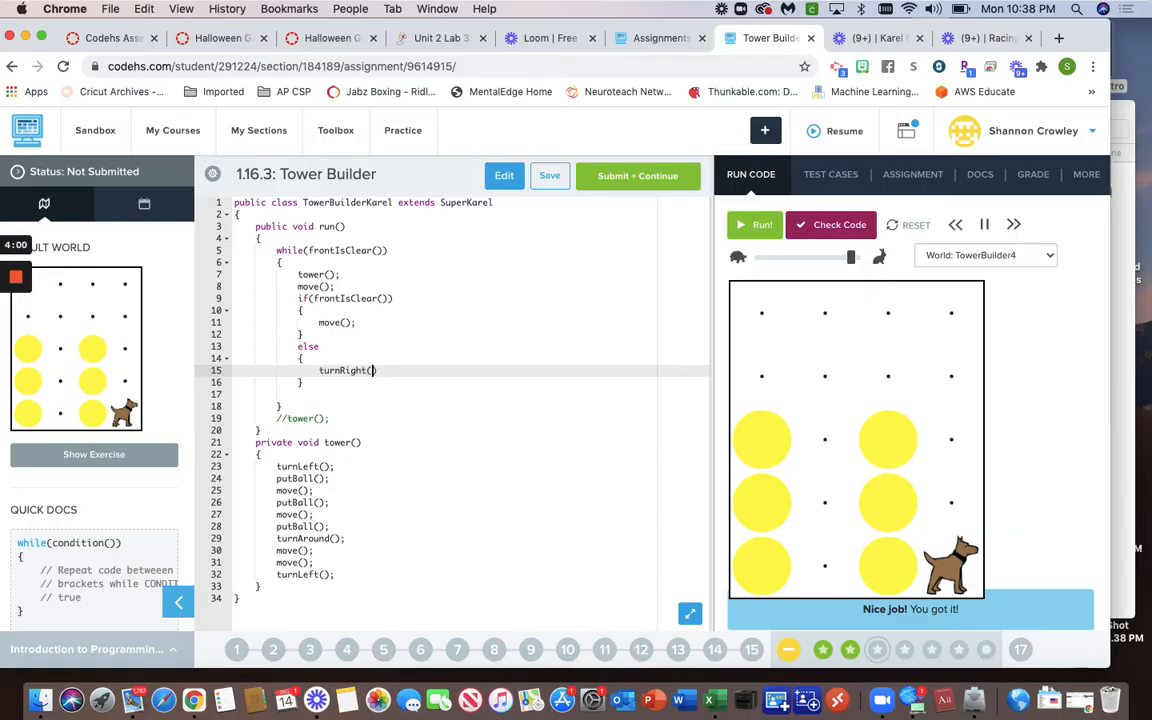
pyautogui.write(';')
pyautogui.write('if(')
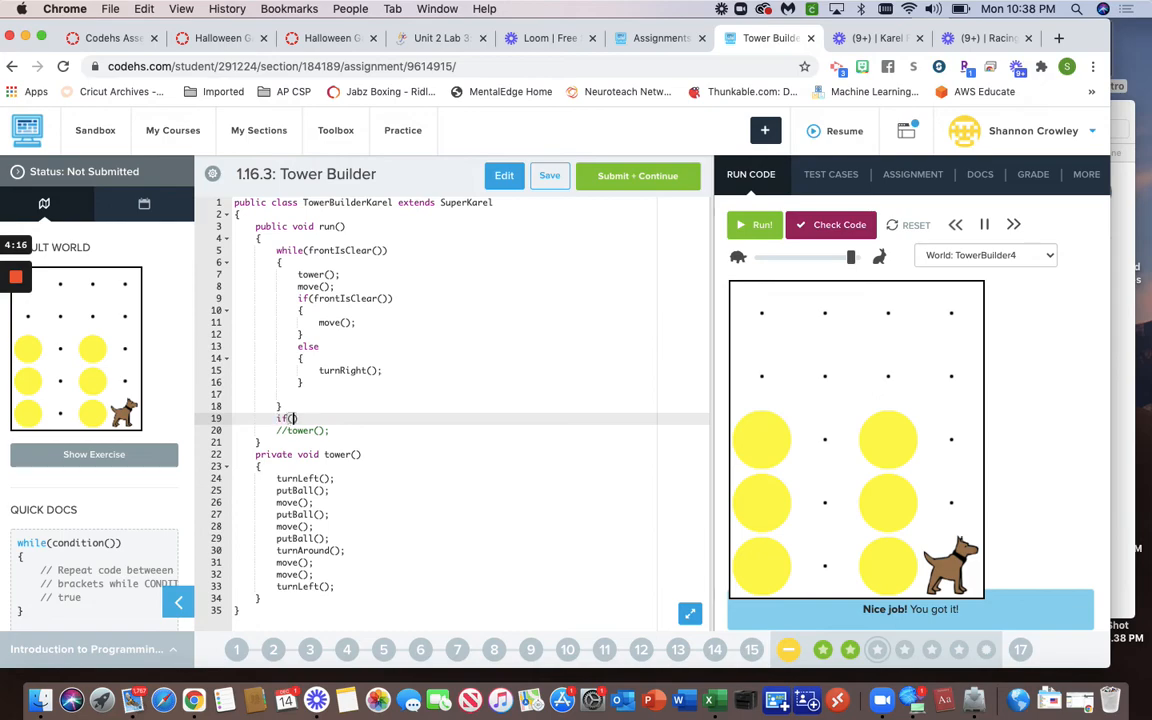
# - After the loop, add if(facingSouth()) turnLeft(), otherwise tower(), keeping //tower(); commented
pyautogui.write('facing')
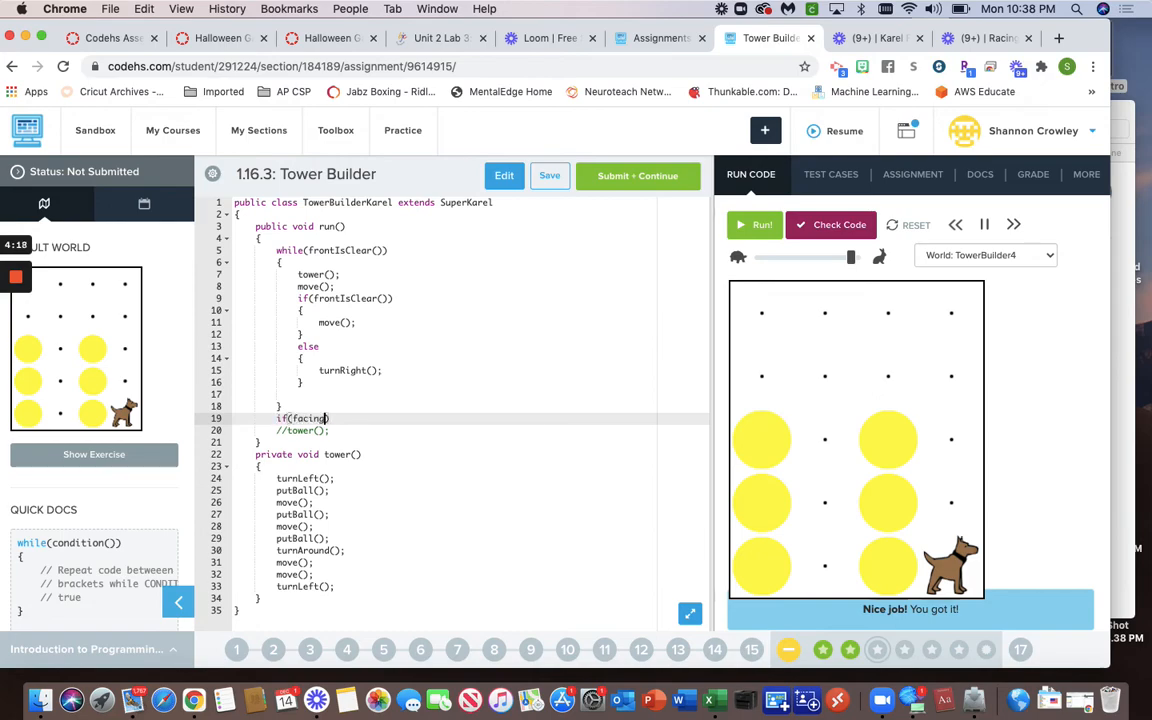
pyautogui.write('South(')
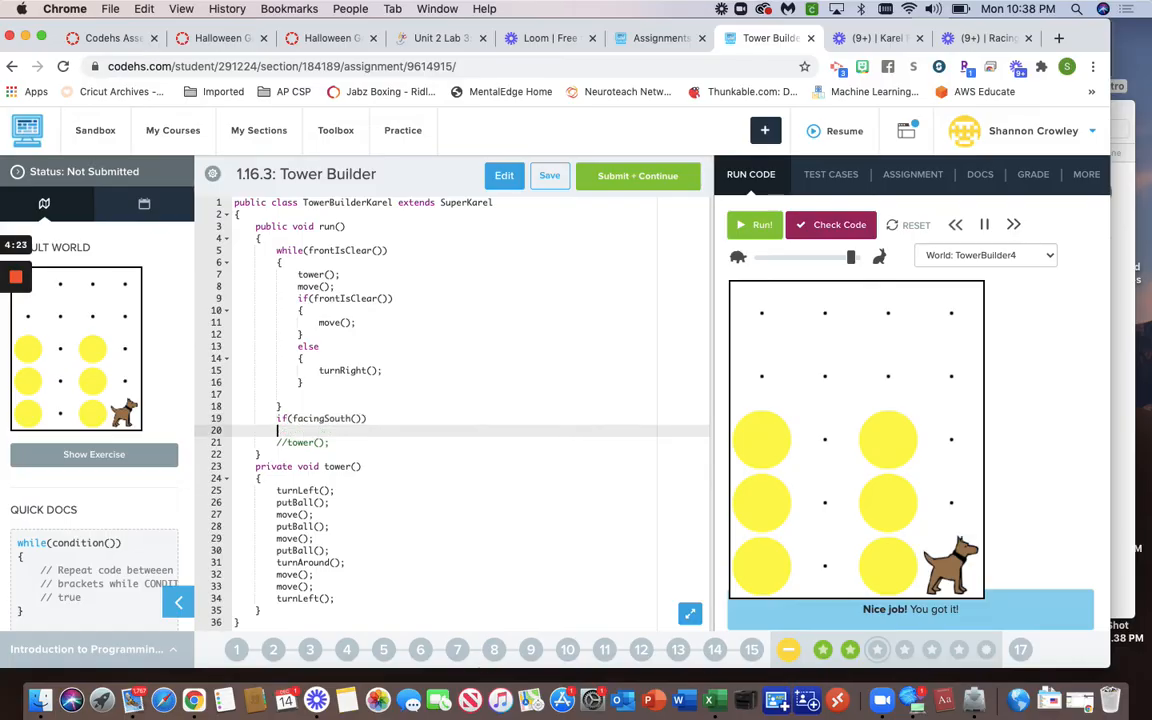
pyautogui.write('turn')
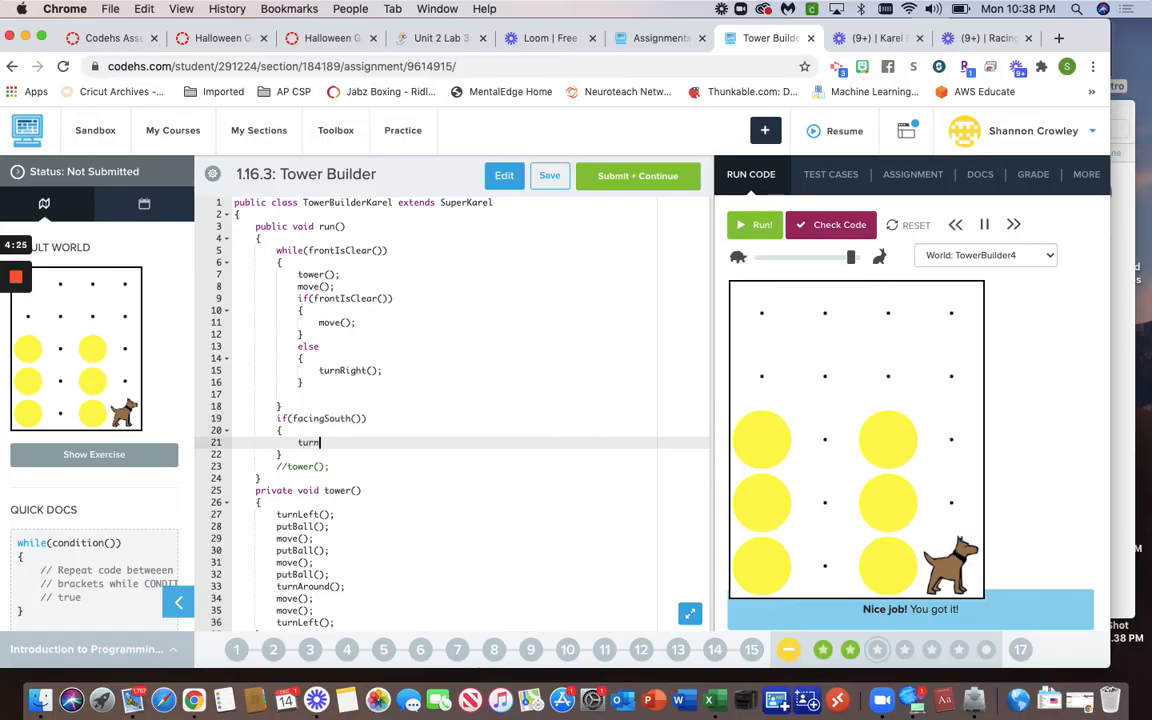
pyautogui.write('Left();')
pyautogui.write('else')
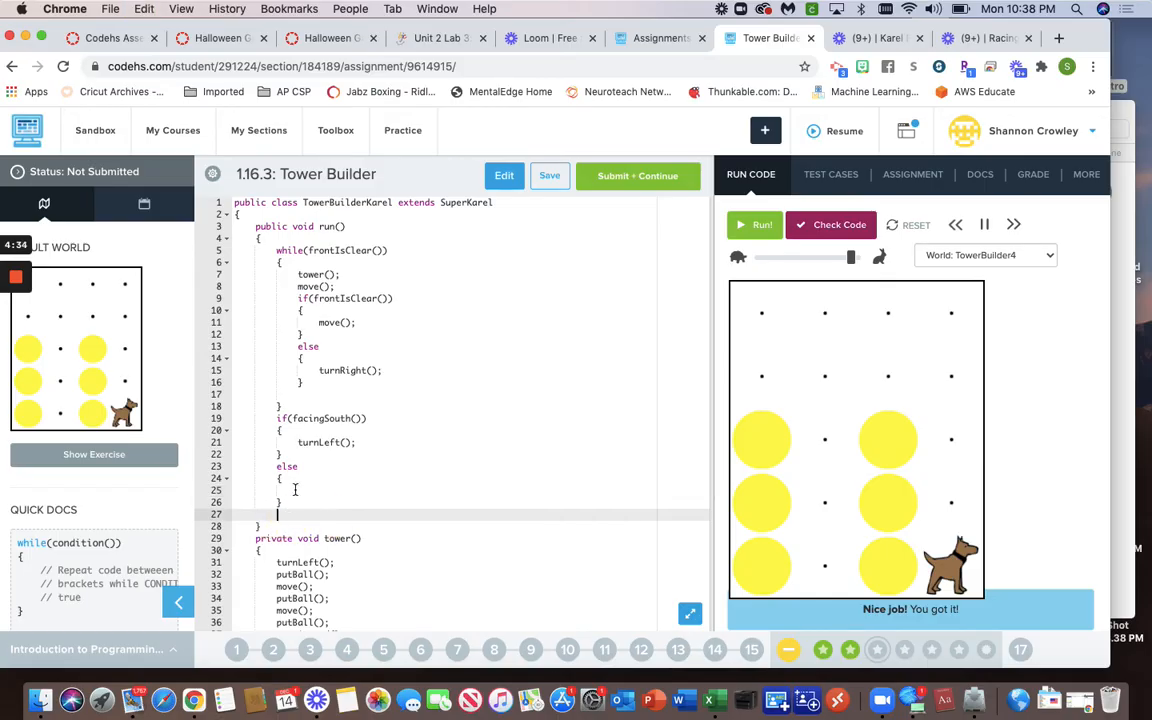
pyautogui.write('//tower();')
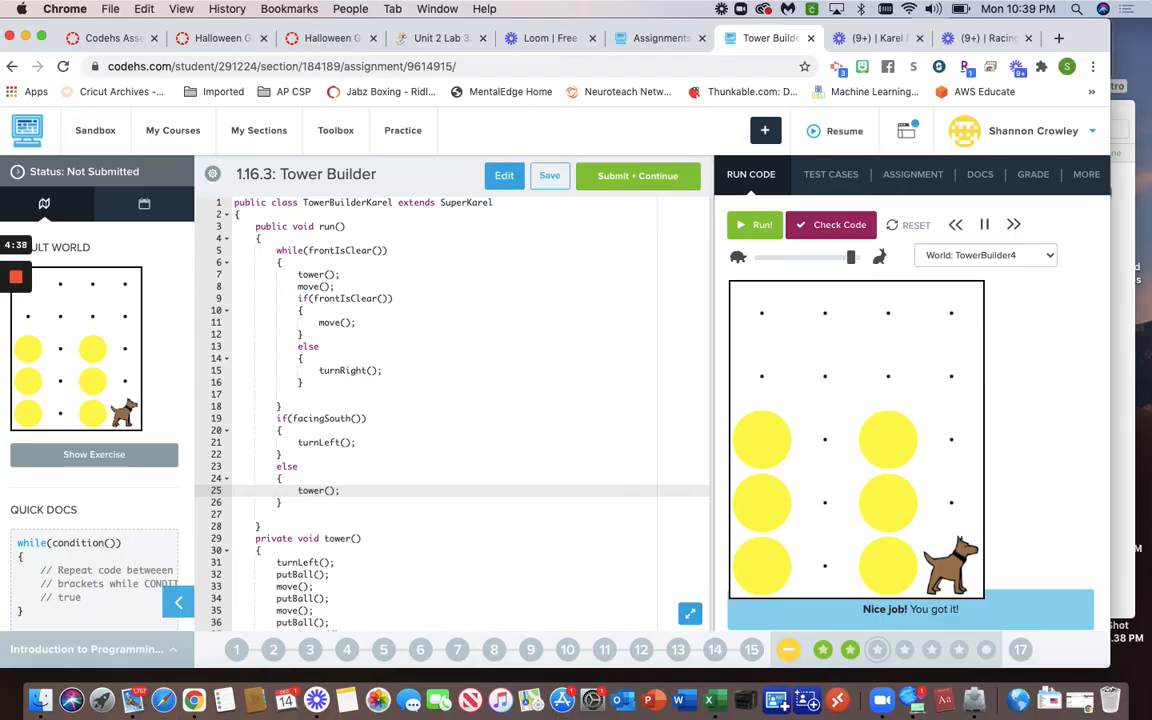
pyautogui.moveTo(779, 550)
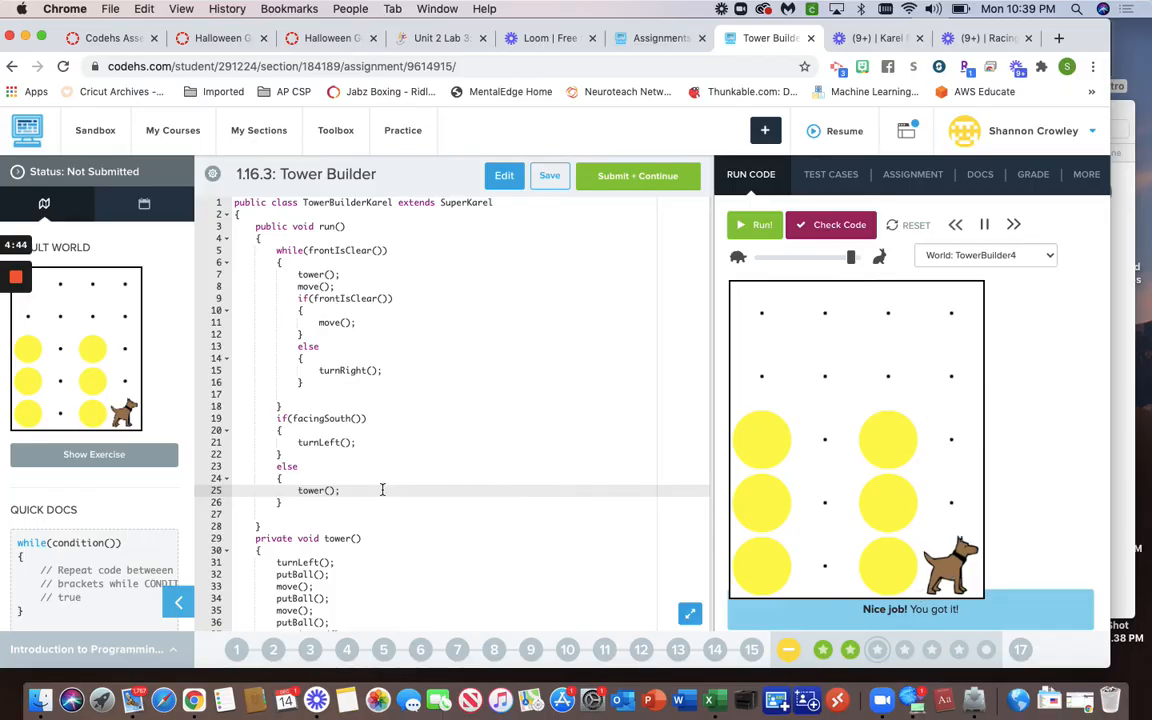
# - Run the program on TowerBuilder4, slowing the animation, until it finishes
pyautogui.click(757, 224)
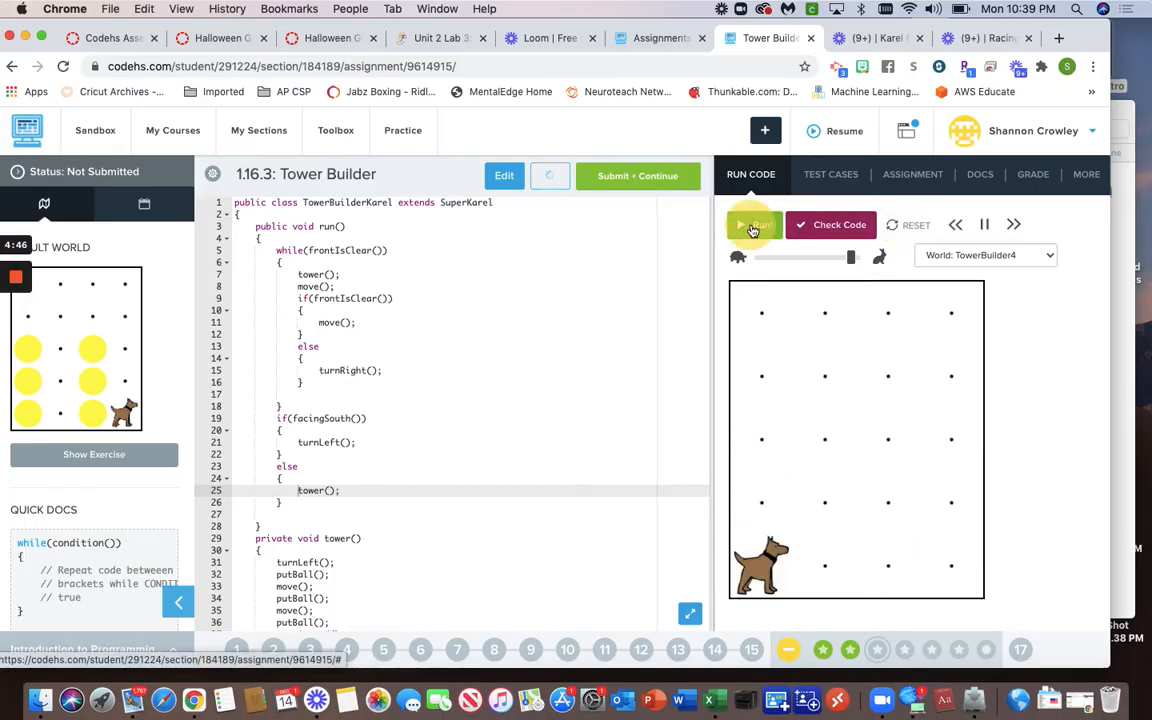
pyautogui.click(757, 224)
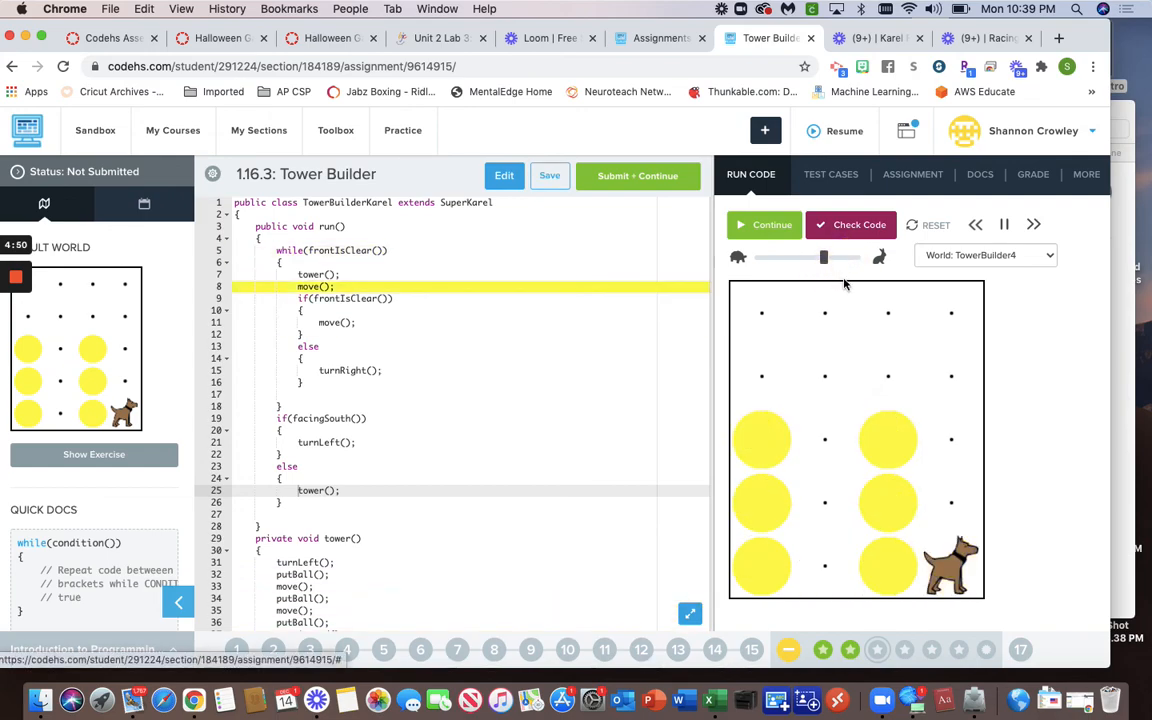
pyautogui.click(771, 224)
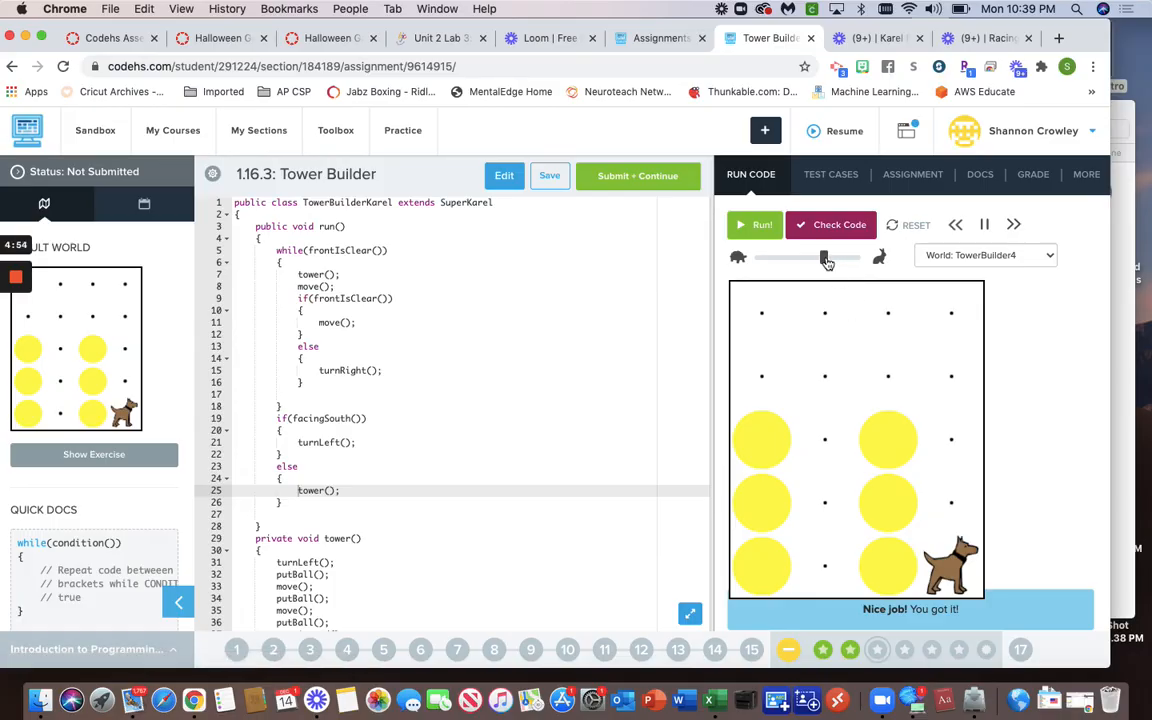
# - Switch to the TowerBuilder world, run it at full speed, then open the world list
pyautogui.click(985, 254)
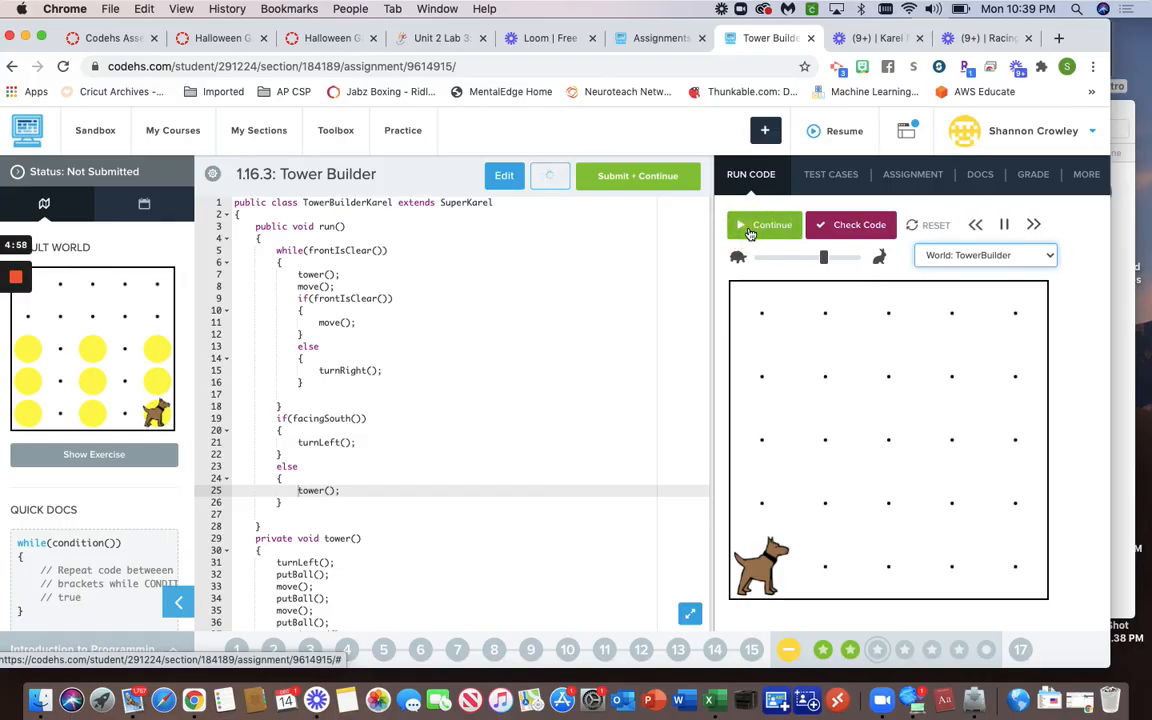
pyautogui.click(764, 224)
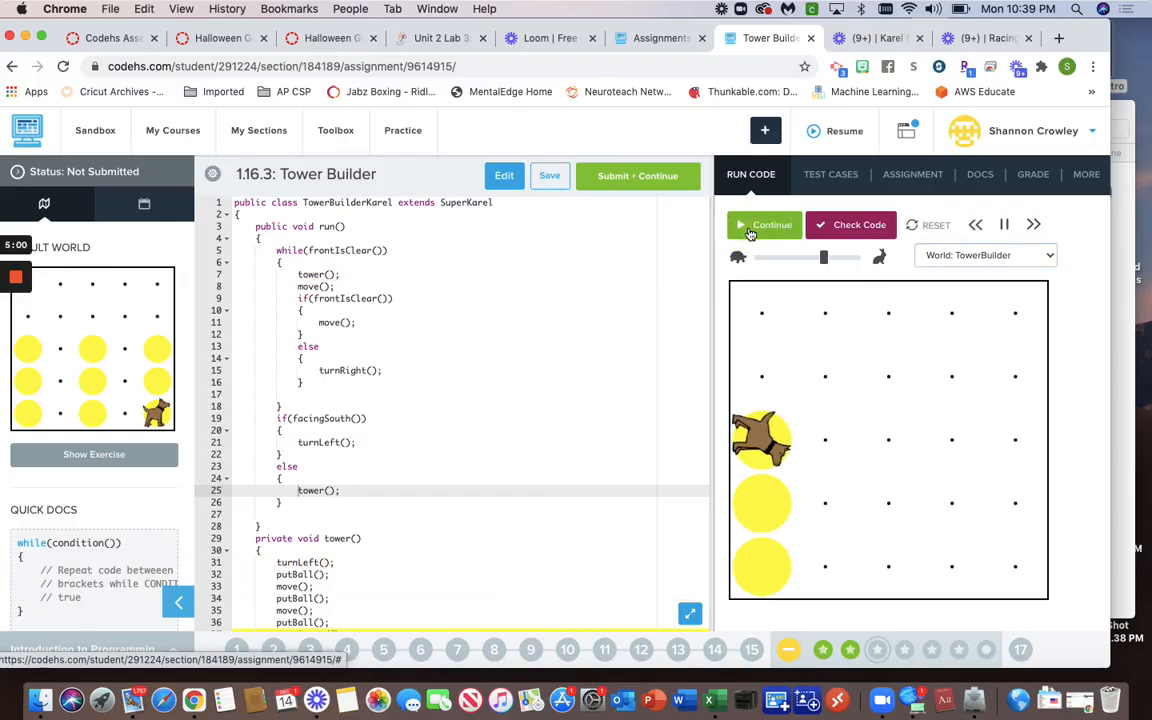
pyautogui.click(772, 224)
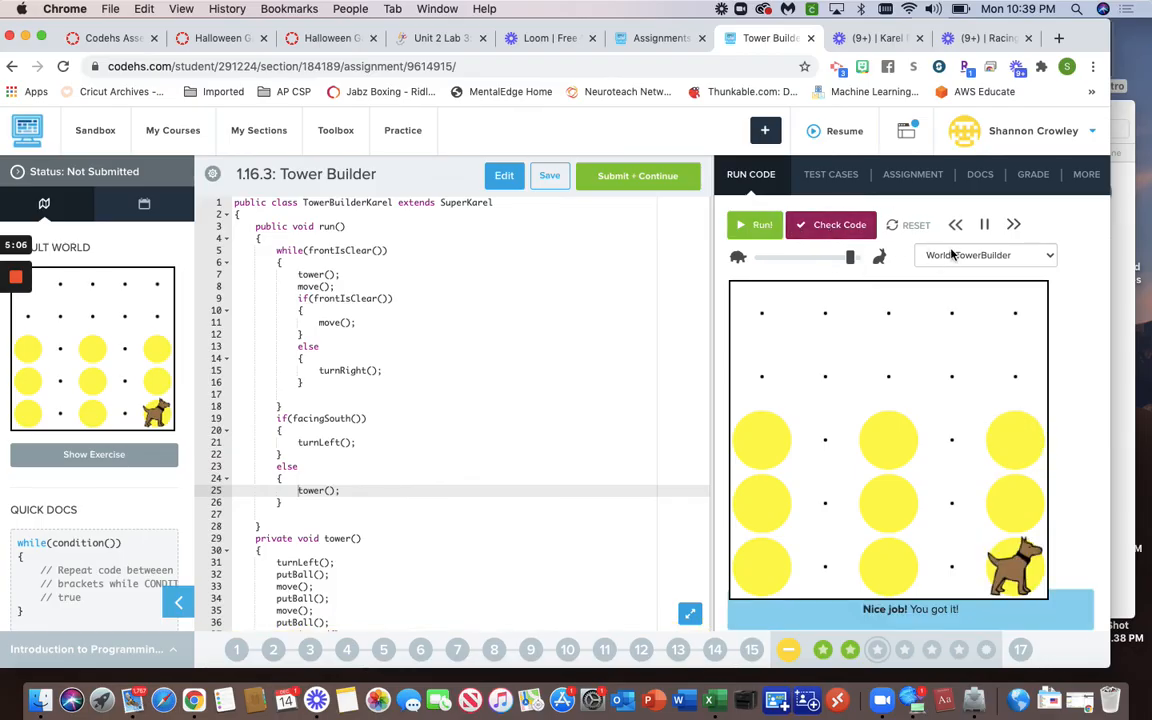
pyautogui.click(985, 255)
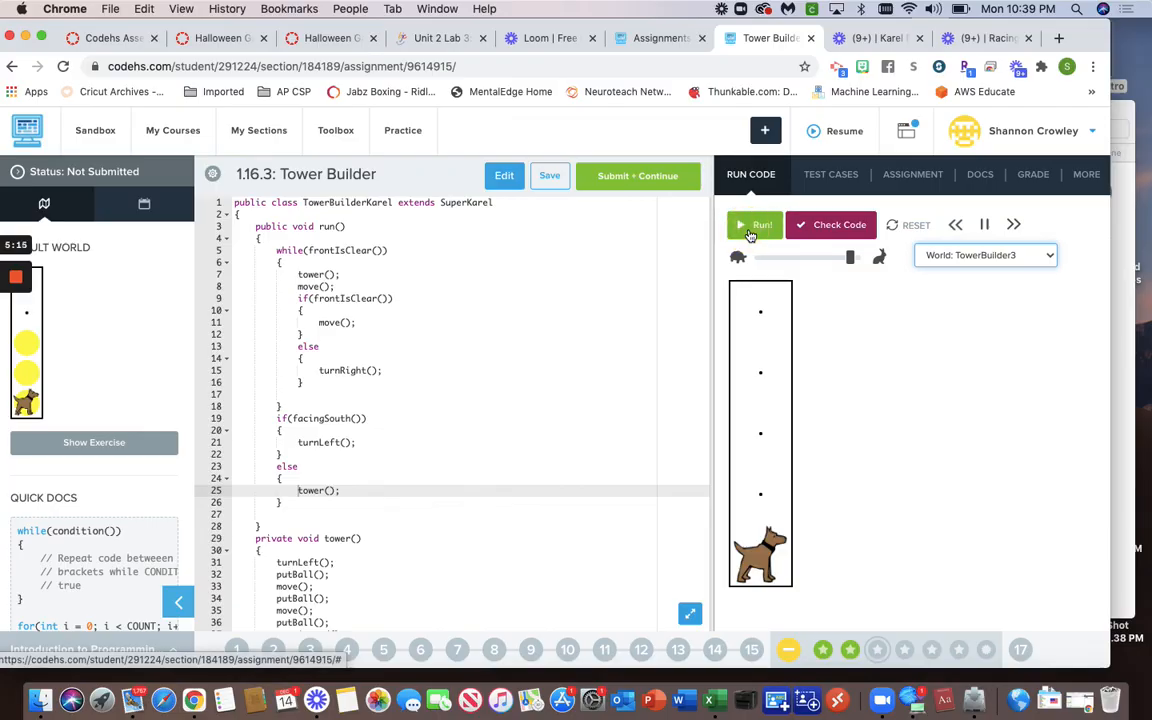
pyautogui.click(756, 224)
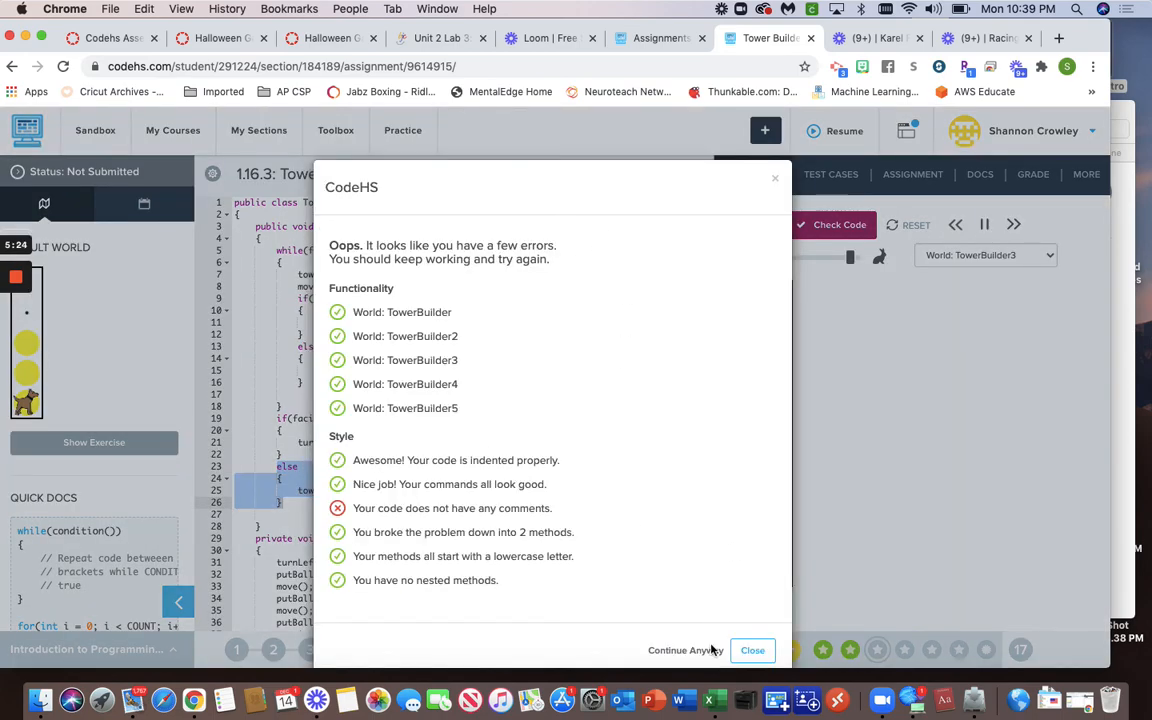
pyautogui.click(752, 650)
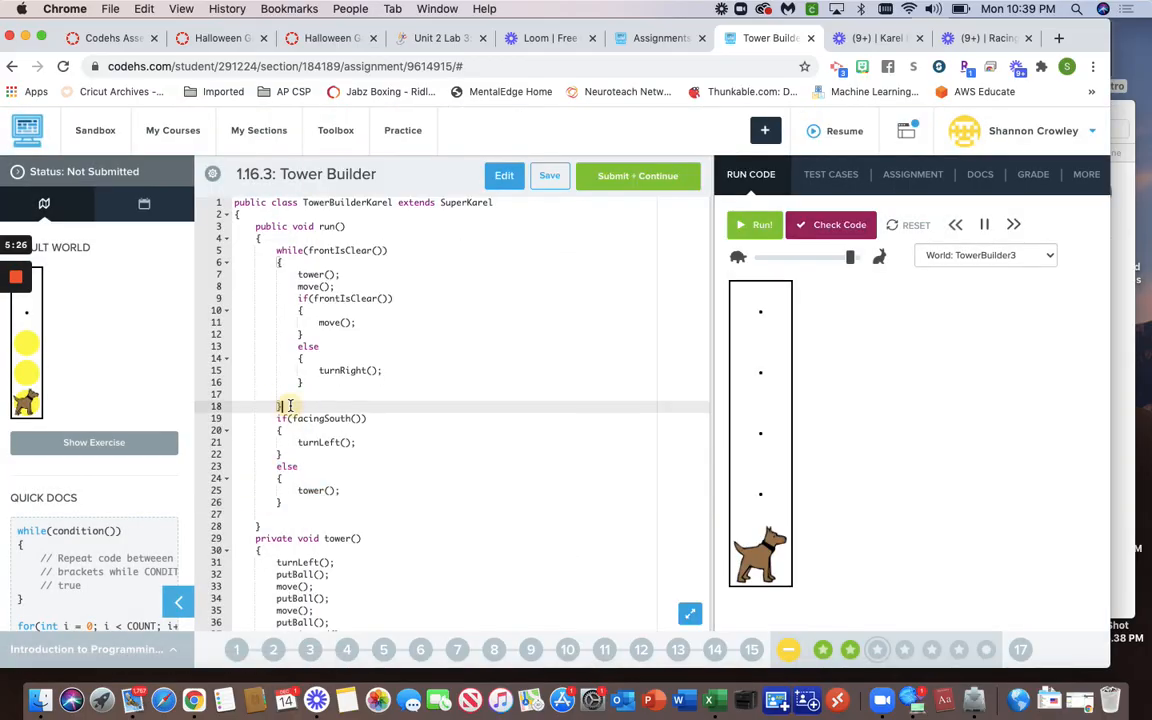
# - Add a comment above the facing-south check: 'this helps figure out' the world
pyautogui.write('//th')
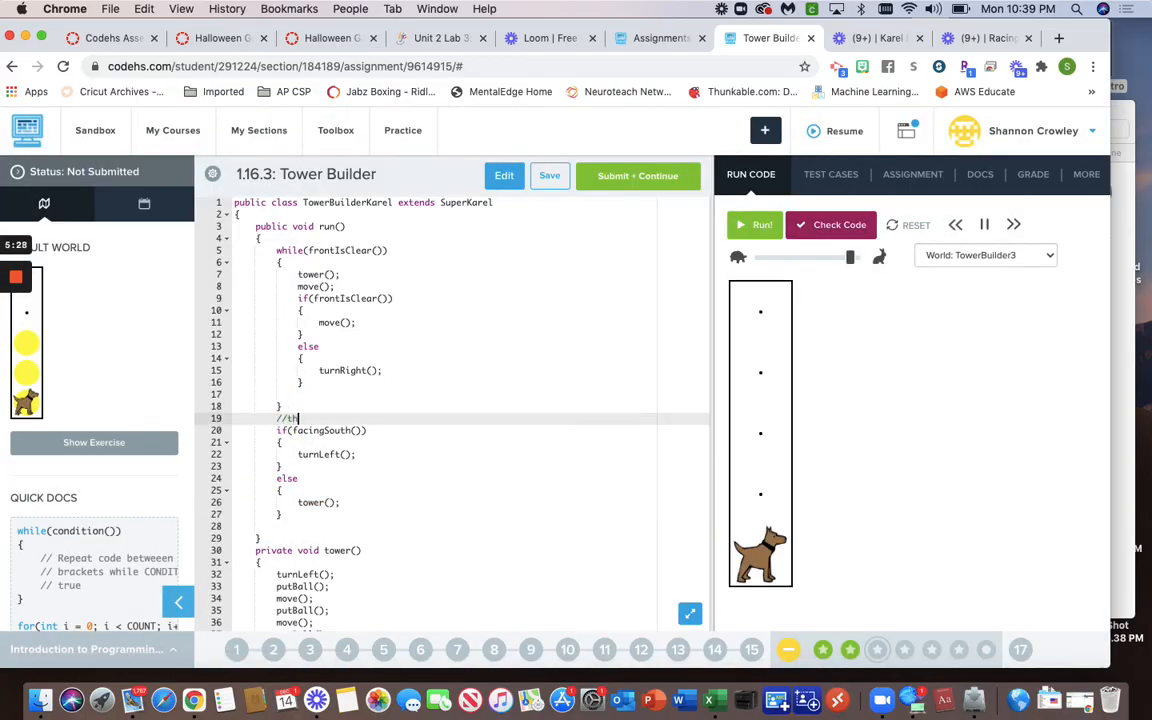
pyautogui.write('his helps karel')
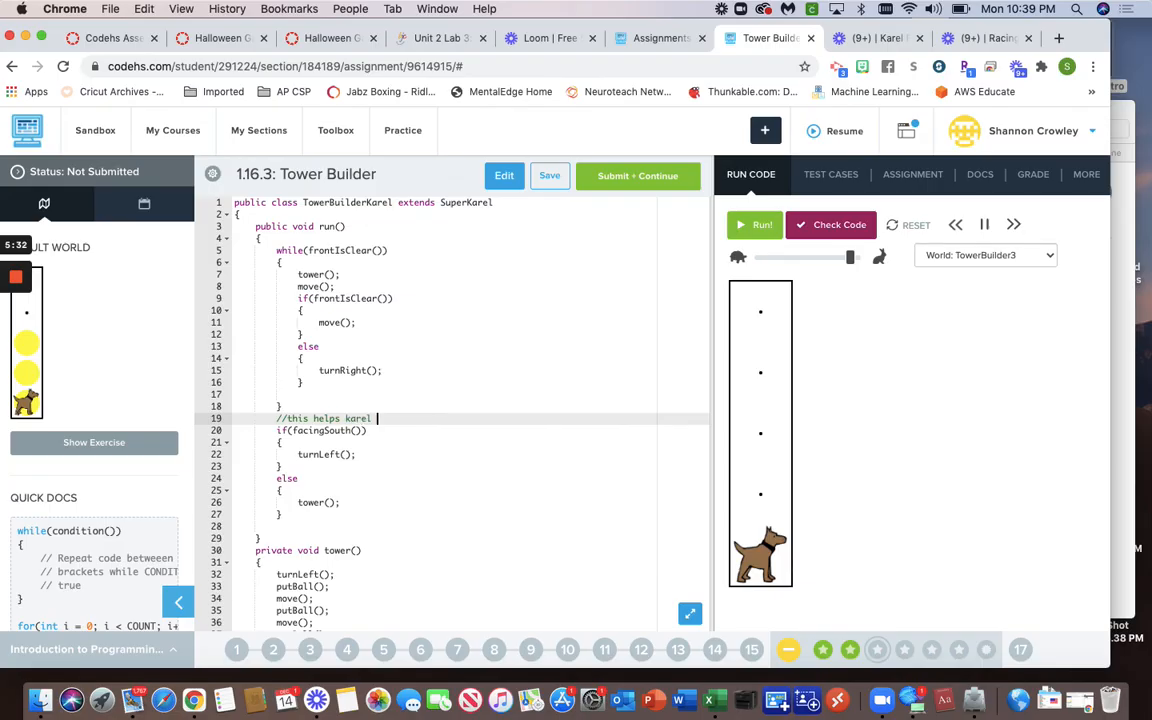
pyautogui.write('figure out what world she is in')
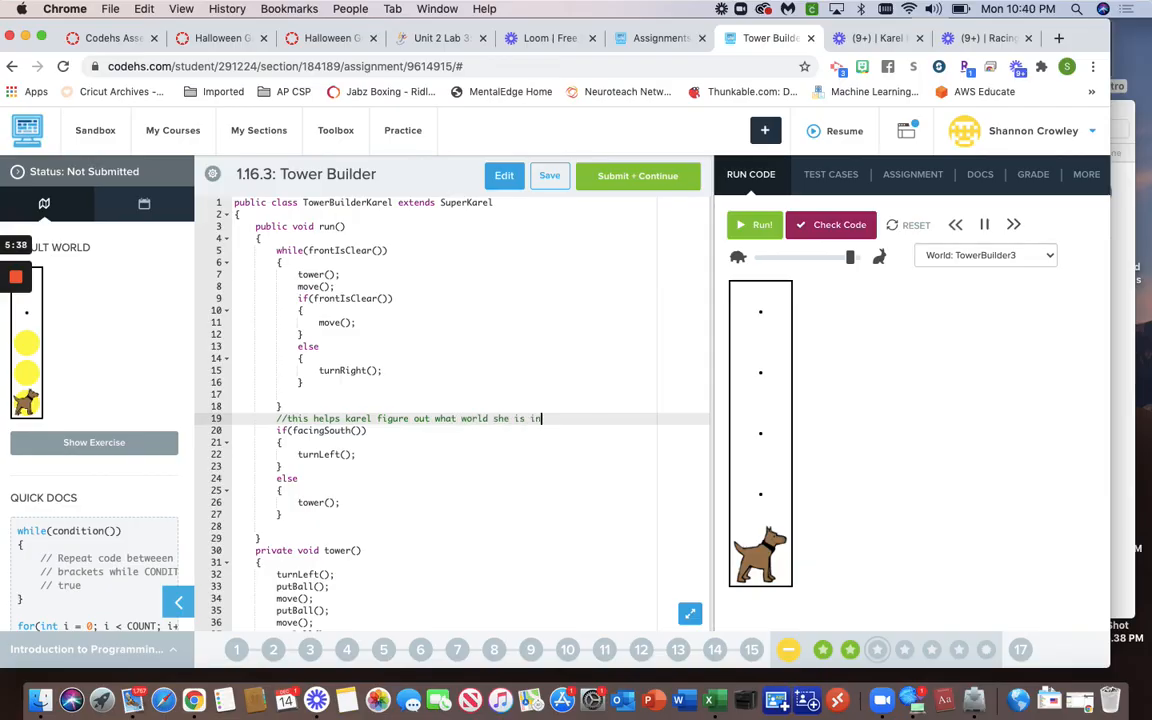
# - Submit the program for grading and close the passing results dialog
pyautogui.click(637, 175)
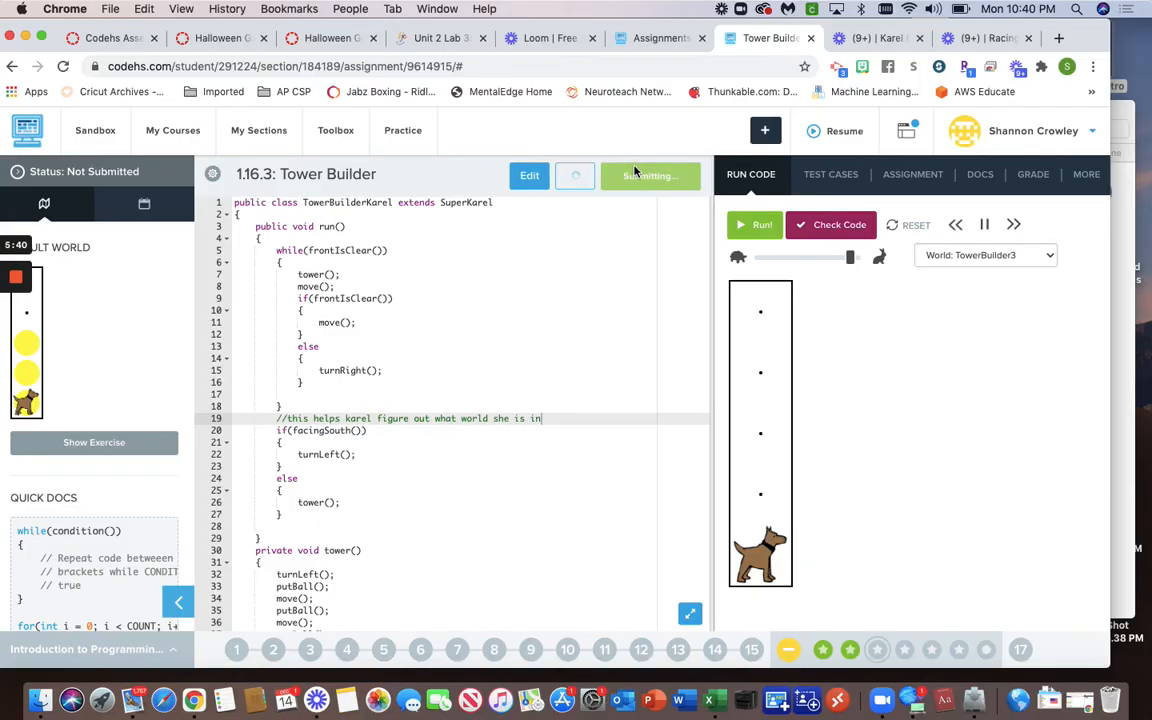
pyautogui.click(830, 224)
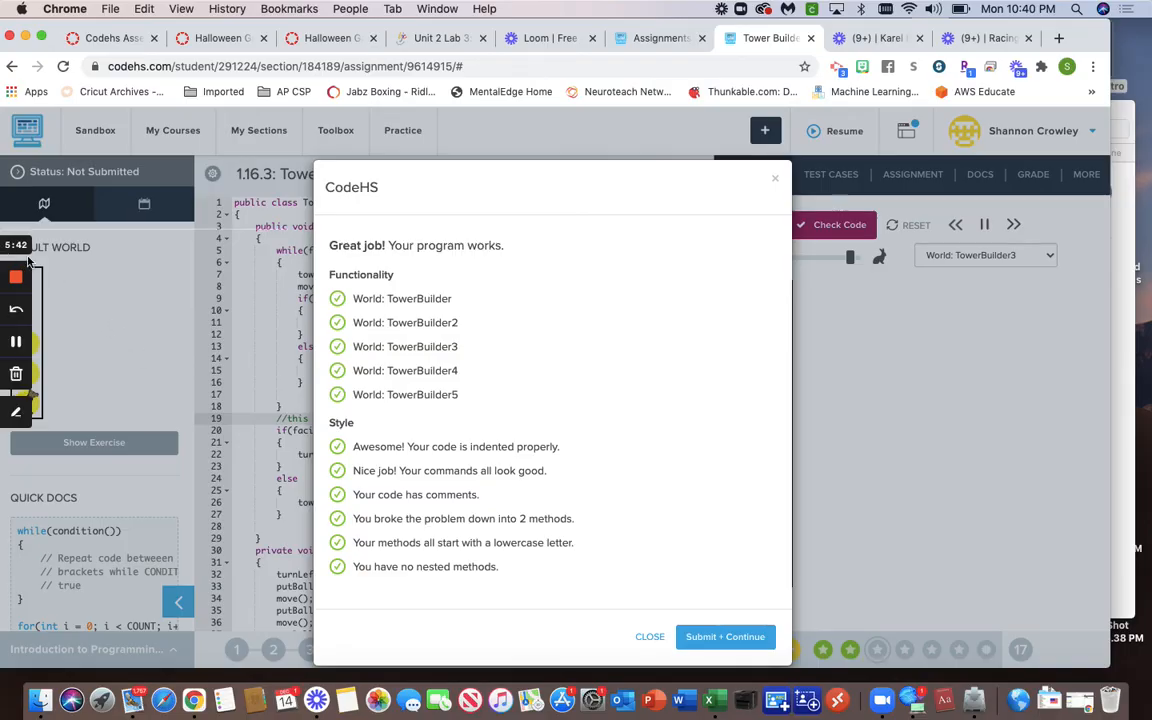
pyautogui.click(649, 637)
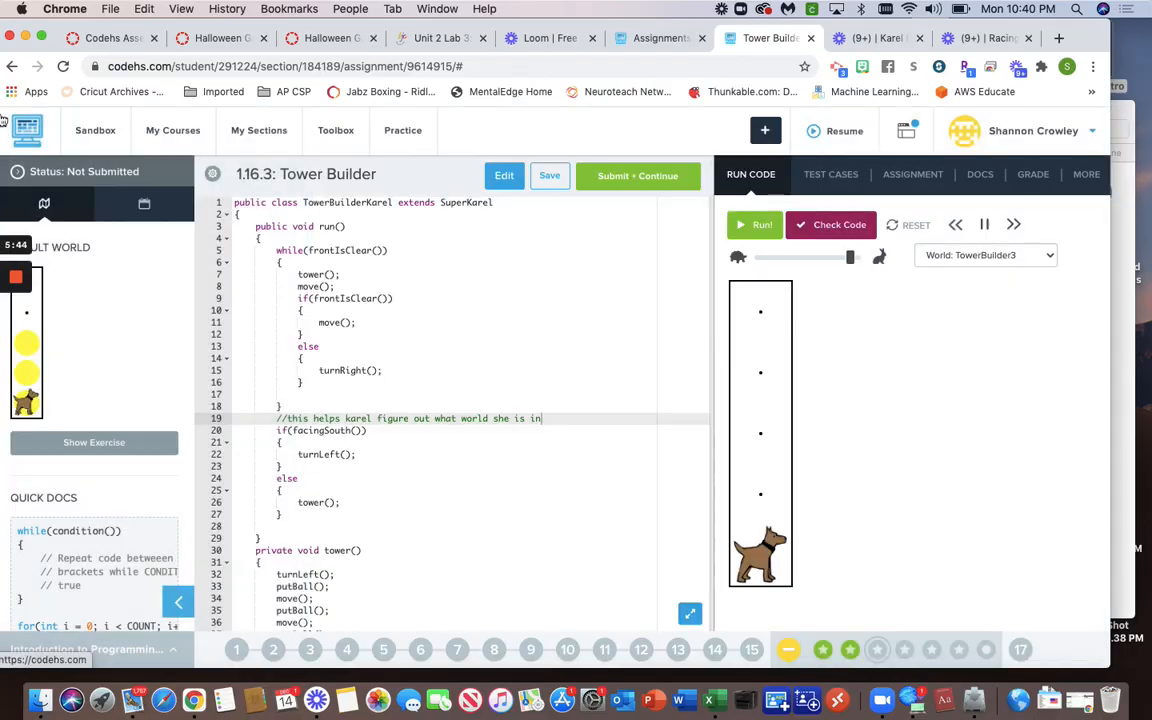